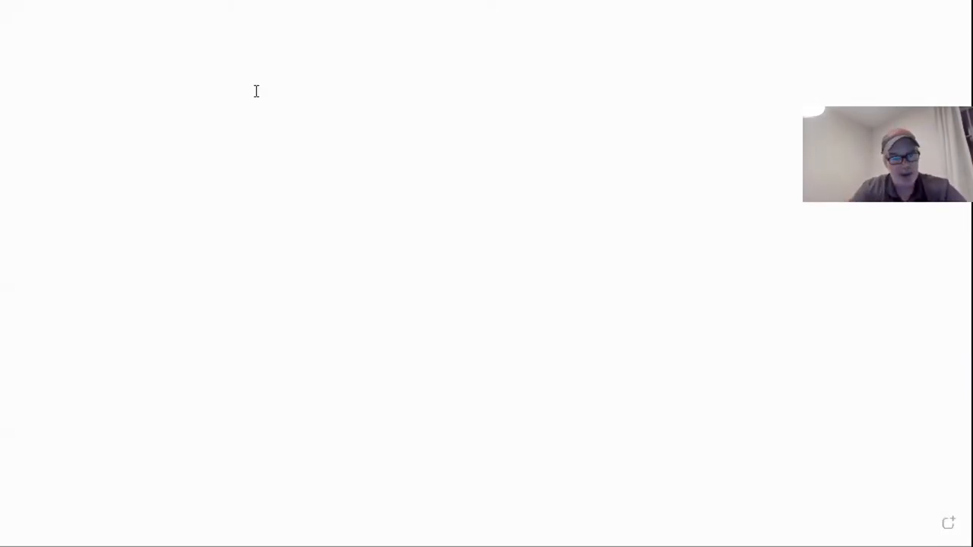
# Write the red note '1 ABC 8% convertible bond 104' near the top of the canvas
pyautogui.write('1 AB')
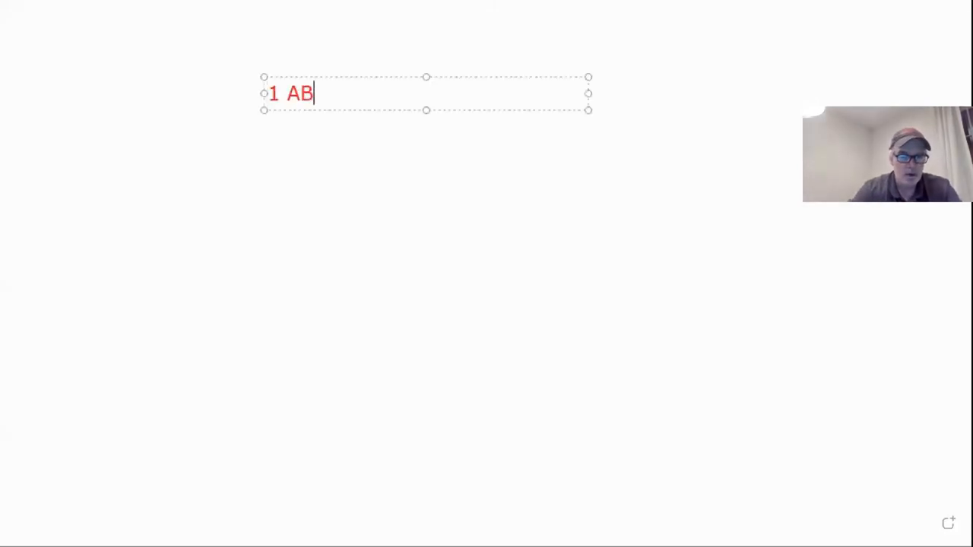
pyautogui.write('C 8%')
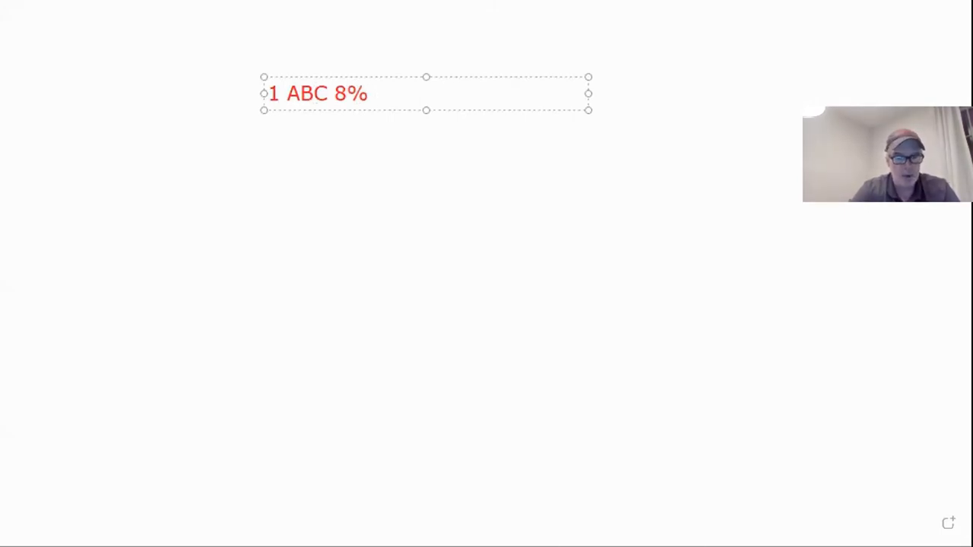
pyautogui.write('convert')
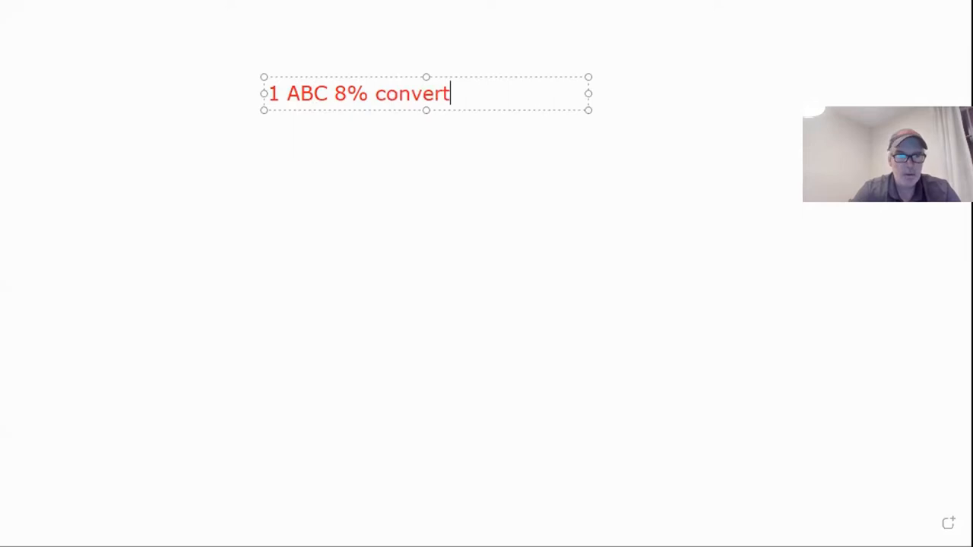
pyautogui.write('ibal')
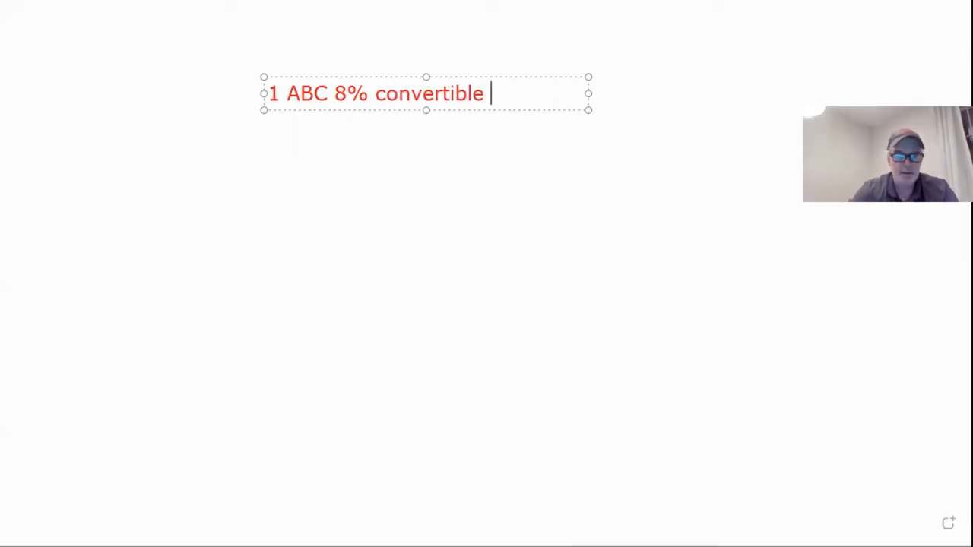
pyautogui.write('bond  1')
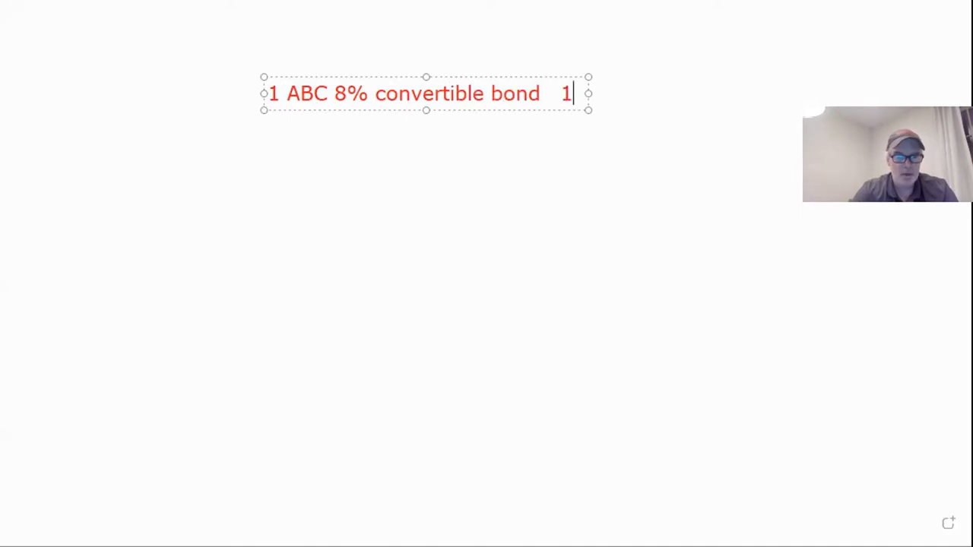
pyautogui.write('04')
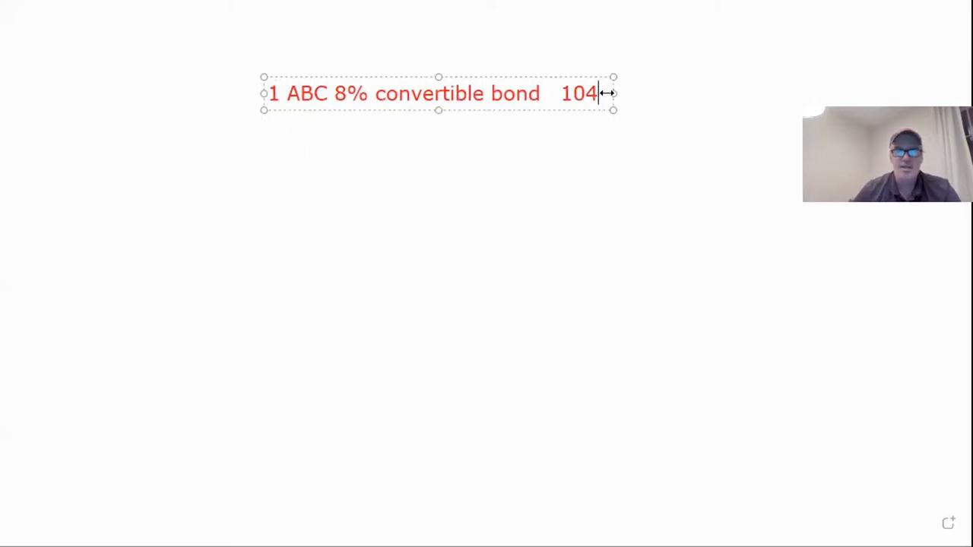
# Append '( 1040)' to the bond note and widen it so the line stays on one row
pyautogui.moveTo(614, 93); pyautogui.dragTo(671, 93)
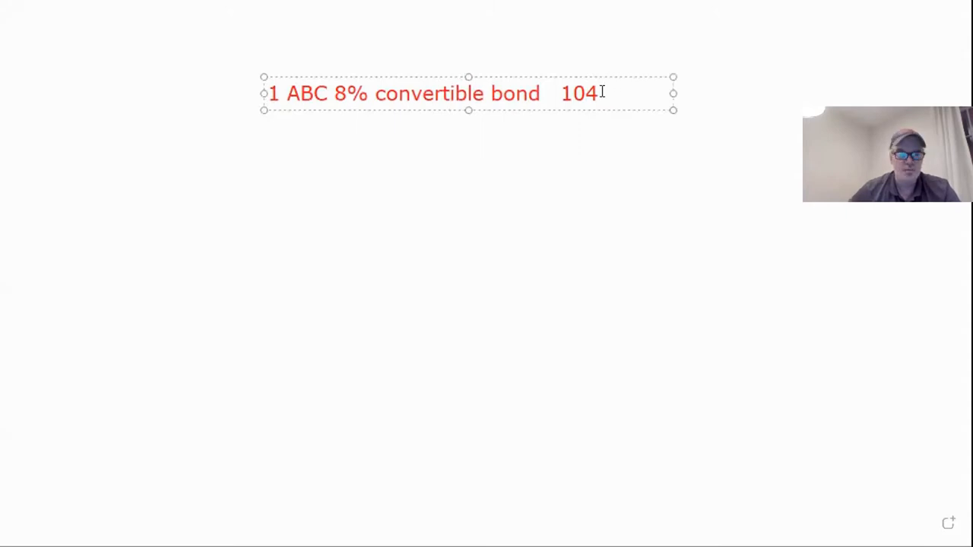
pyautogui.write('( 1040')
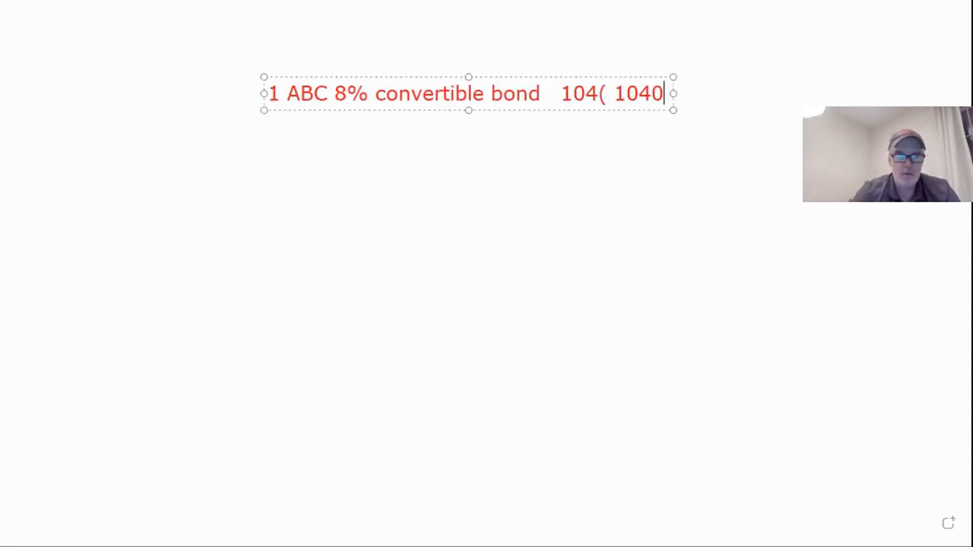
pyautogui.write(')')
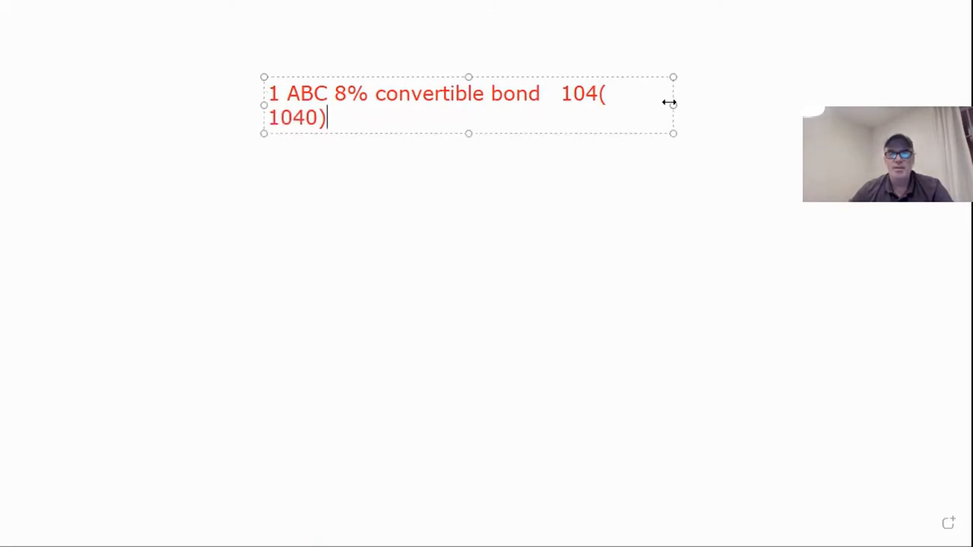
pyautogui.moveTo(672, 105); pyautogui.dragTo(717, 93)
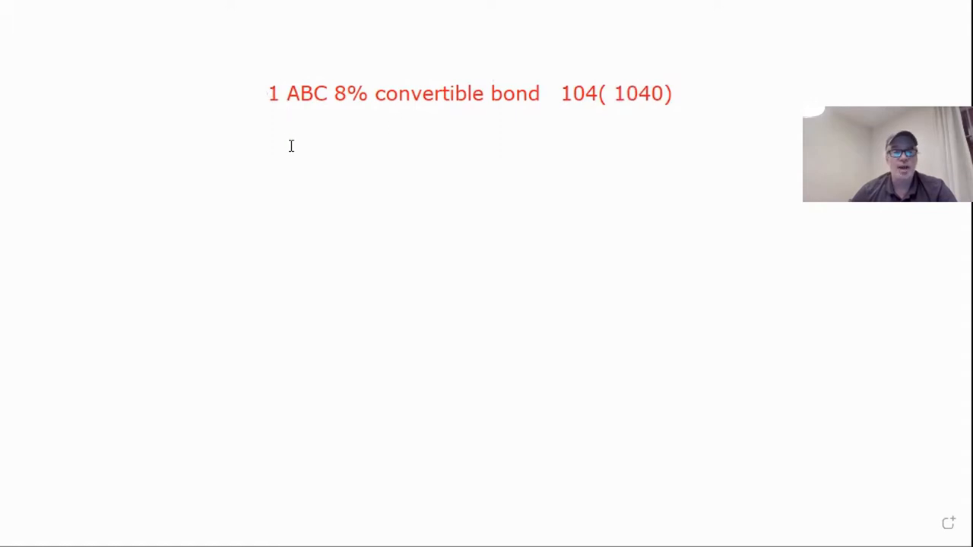
# Add a note below reading 'converts at $25'
pyautogui.write('con')
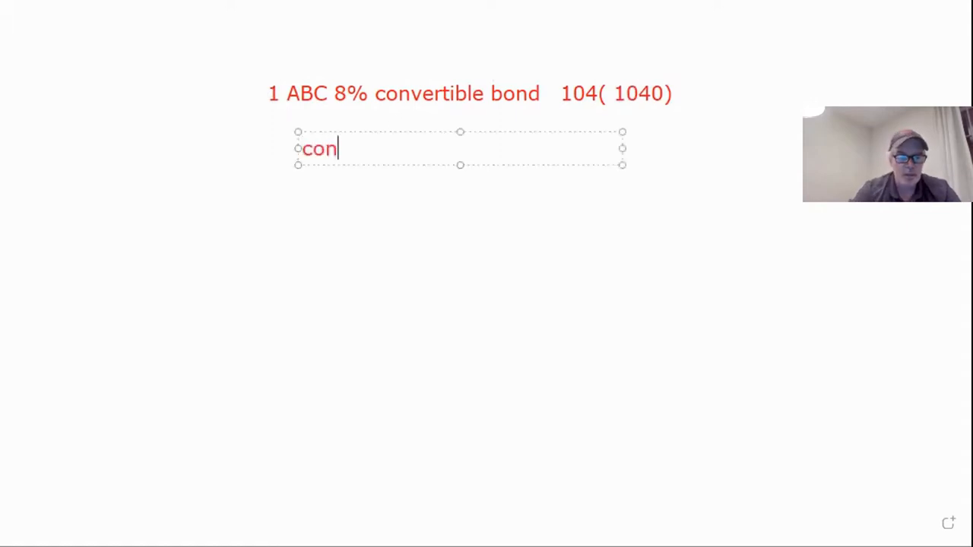
pyautogui.write('verts at')
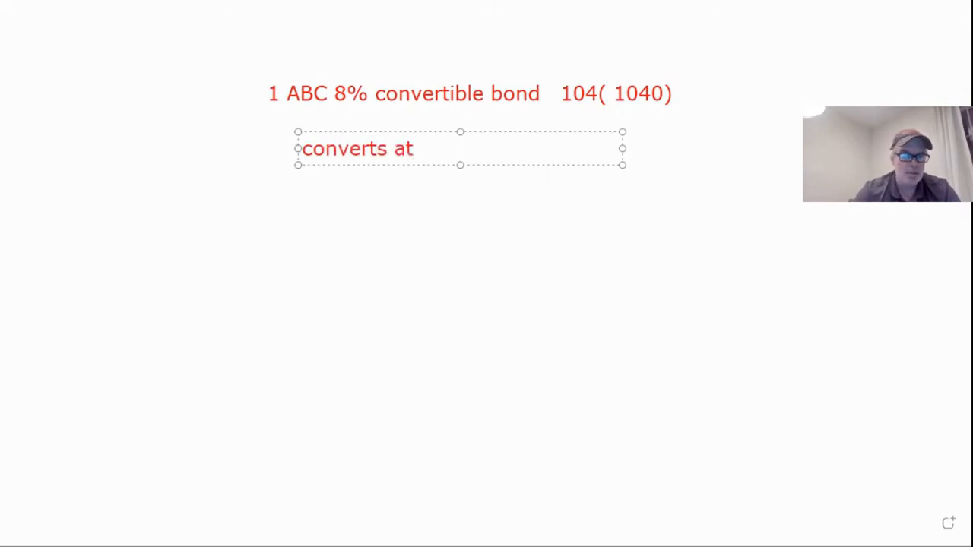
pyautogui.write('$25')
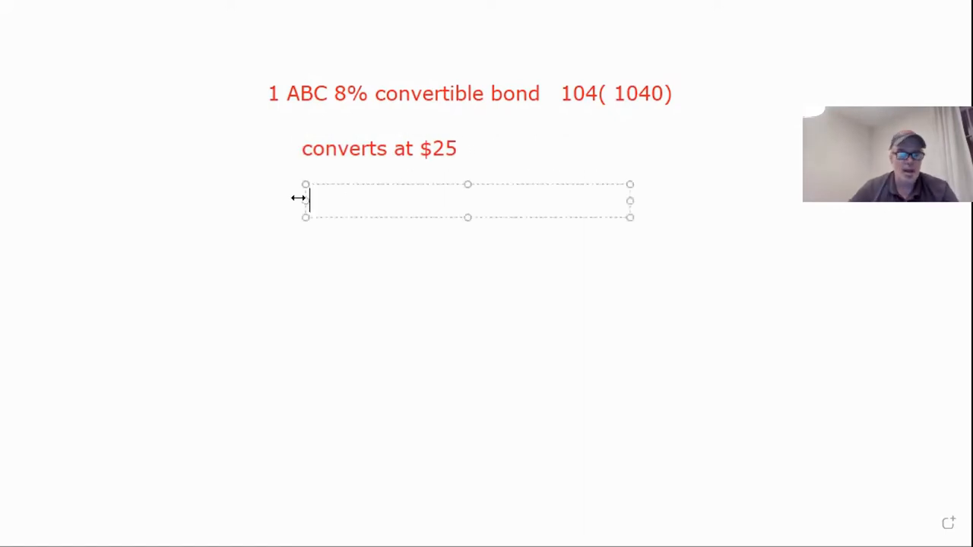
# Add a note reading 'ABC common is trading at $27.50'
pyautogui.write('ABC common is tr')
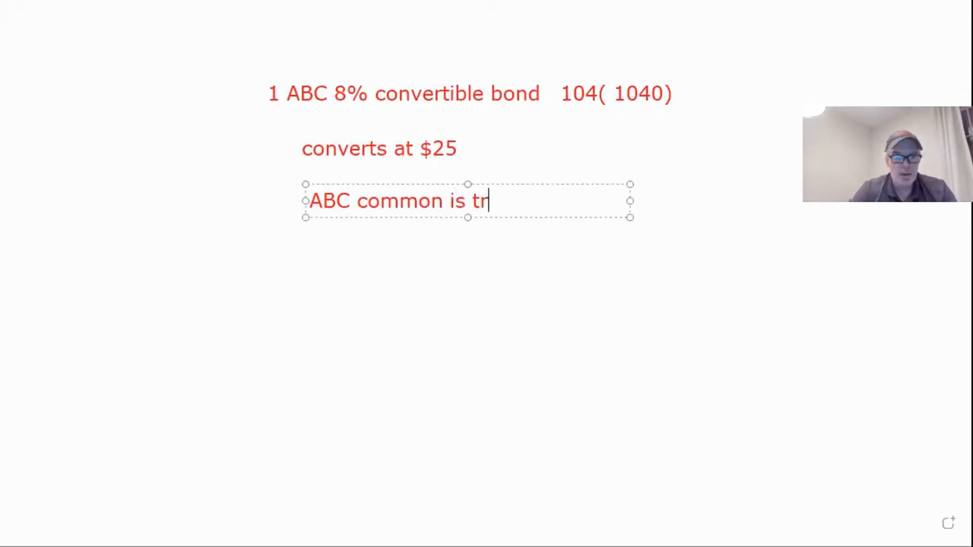
pyautogui.write('ading at')
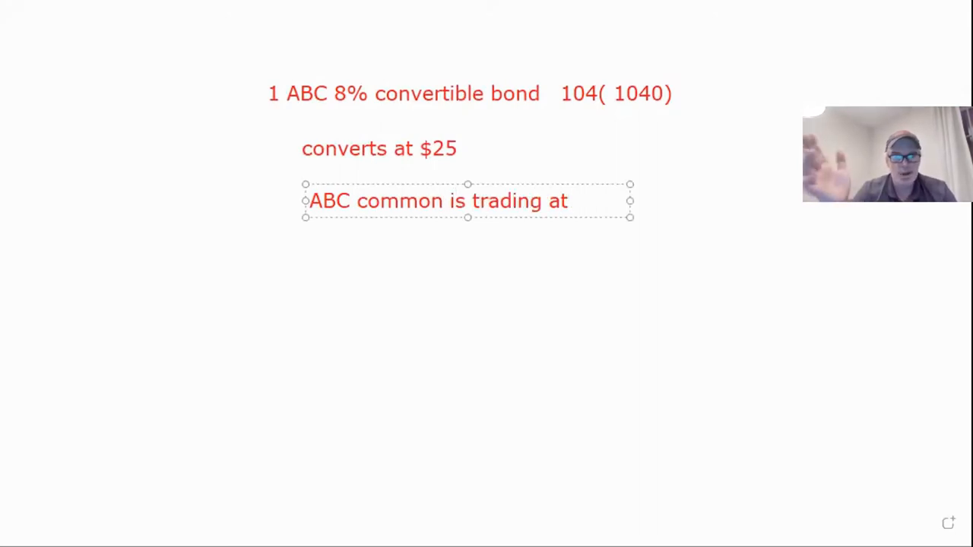
pyautogui.write('27.')
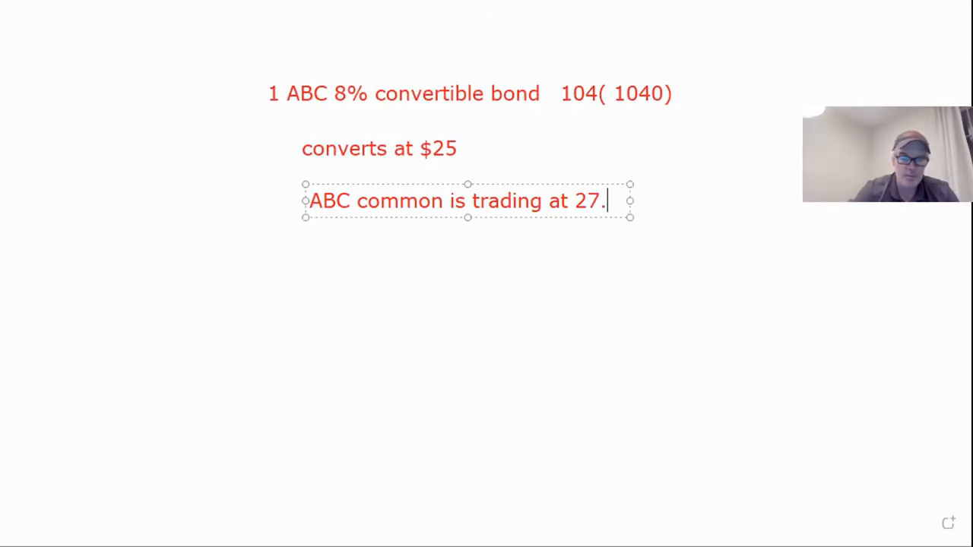
pyautogui.write('59')
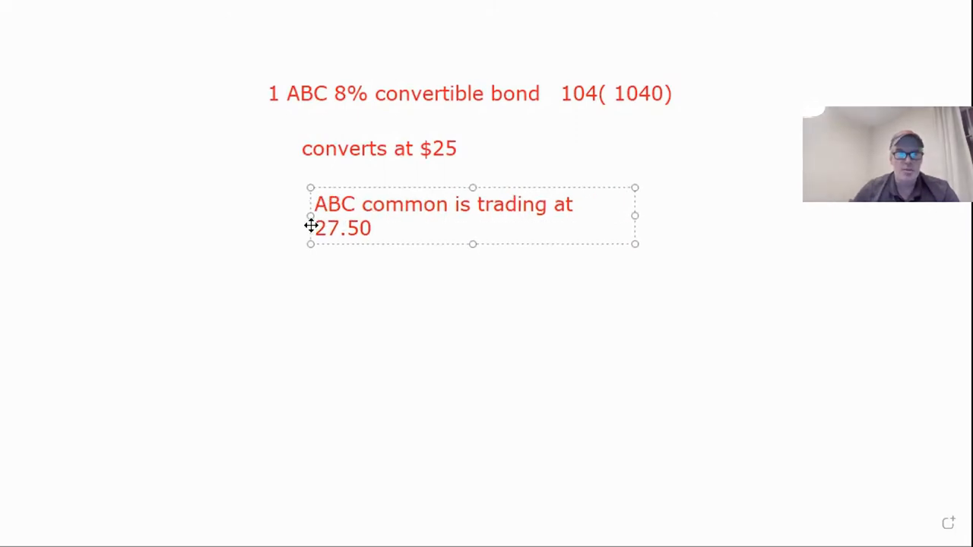
pyautogui.write('$')
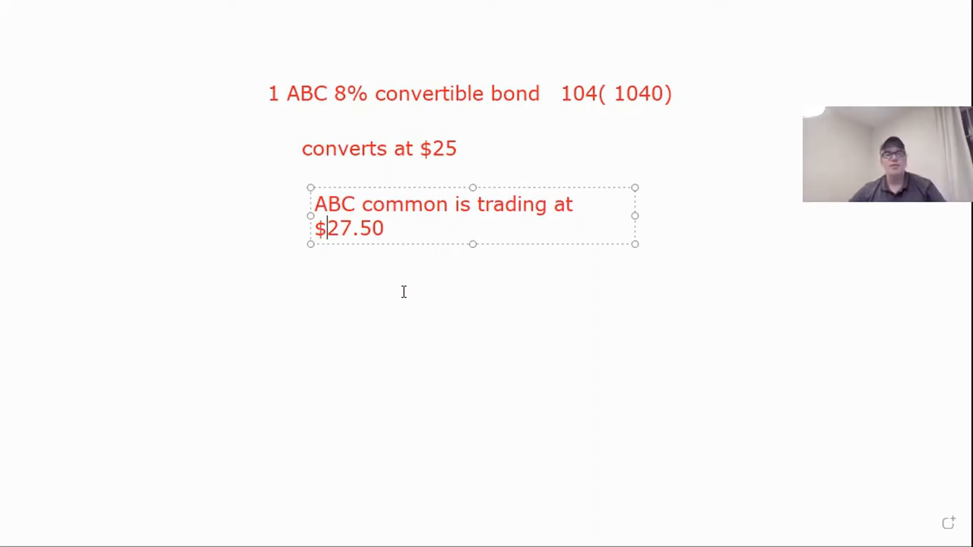
# Add a note 'callable at 105' below the trading-price line
pyautogui.write('c')
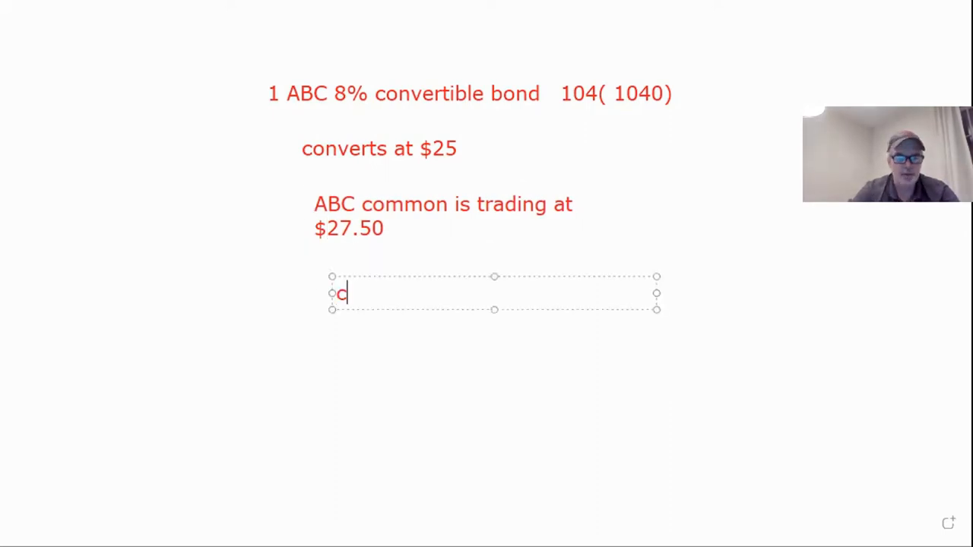
pyautogui.write('allable')
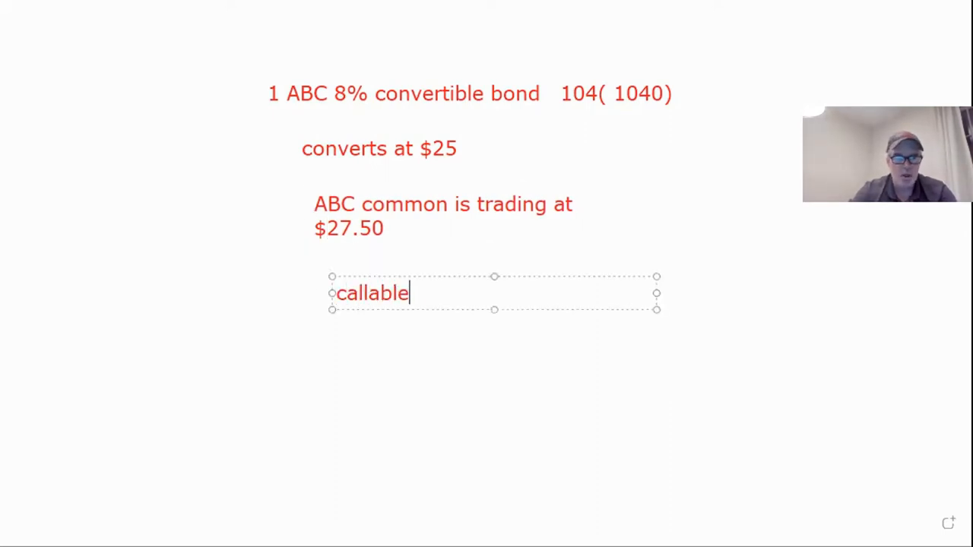
pyautogui.write('at 10')
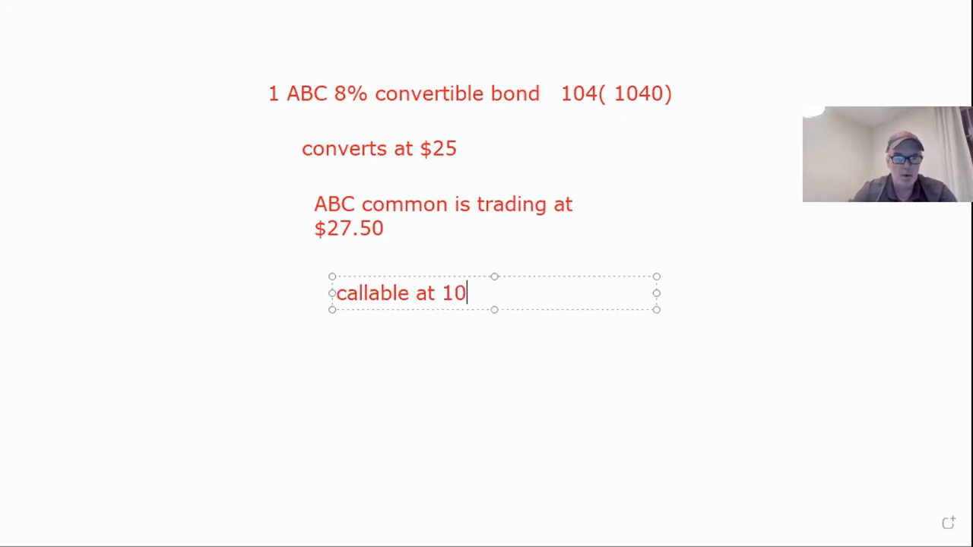
pyautogui.write('5')
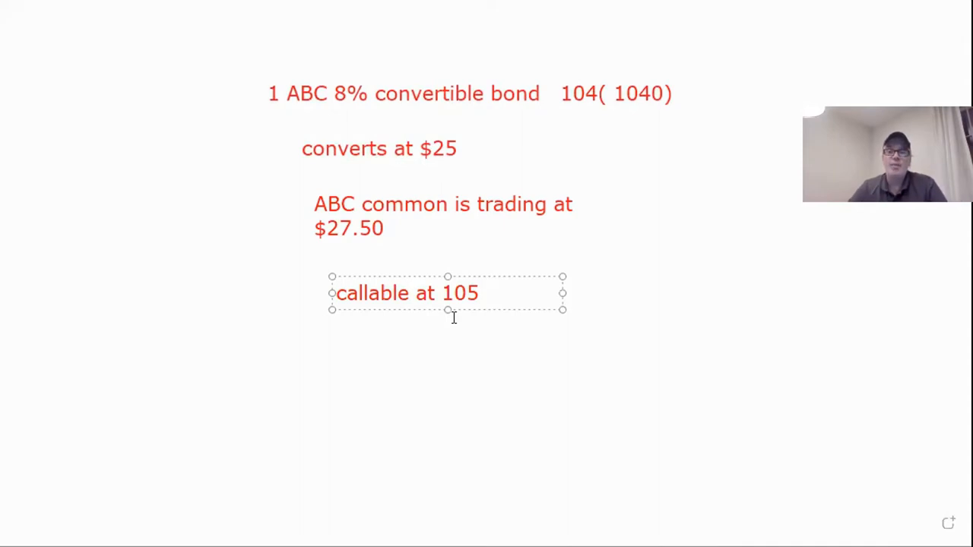
pyautogui.moveTo(258, 339)
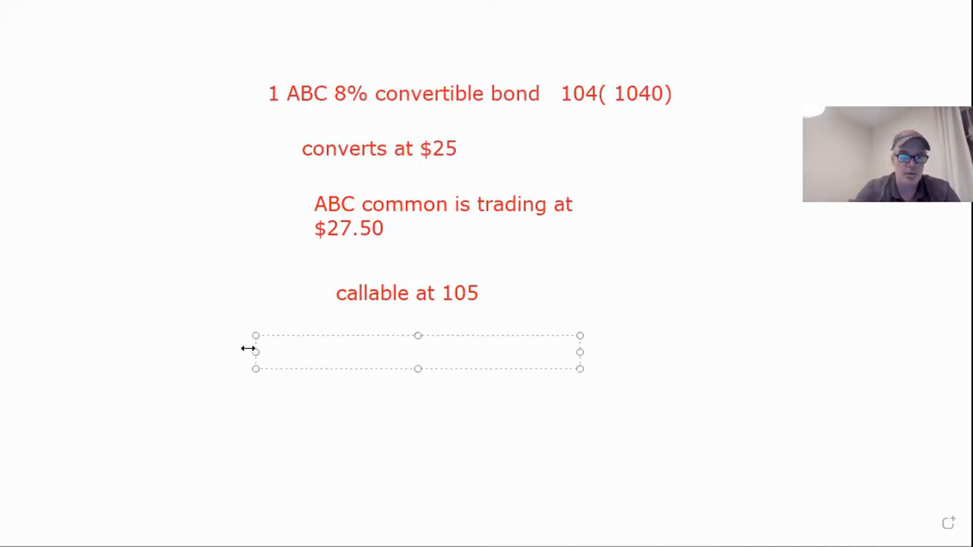
# Write '1000/25=ratio', backspacing over the mistyped characters after ratio
pyautogui.write('1000')
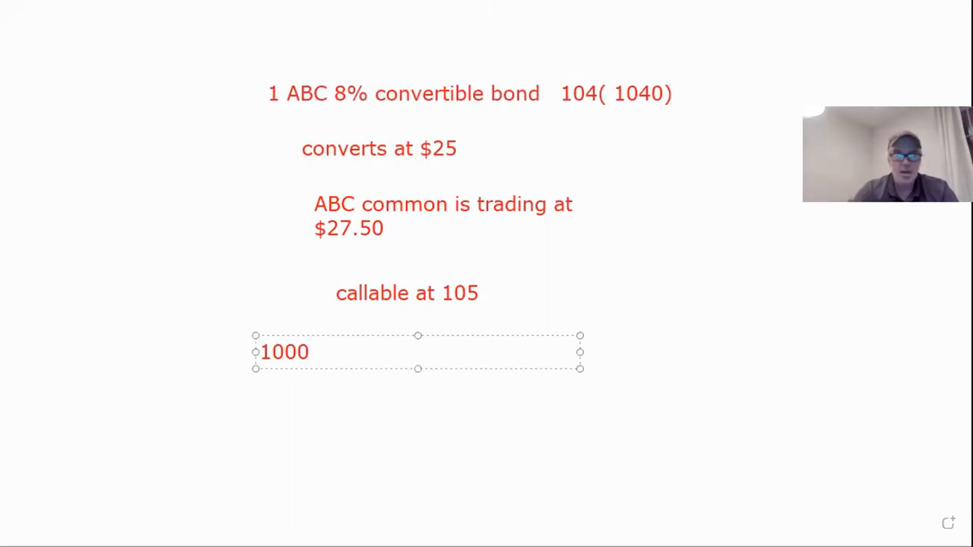
pyautogui.write('/')
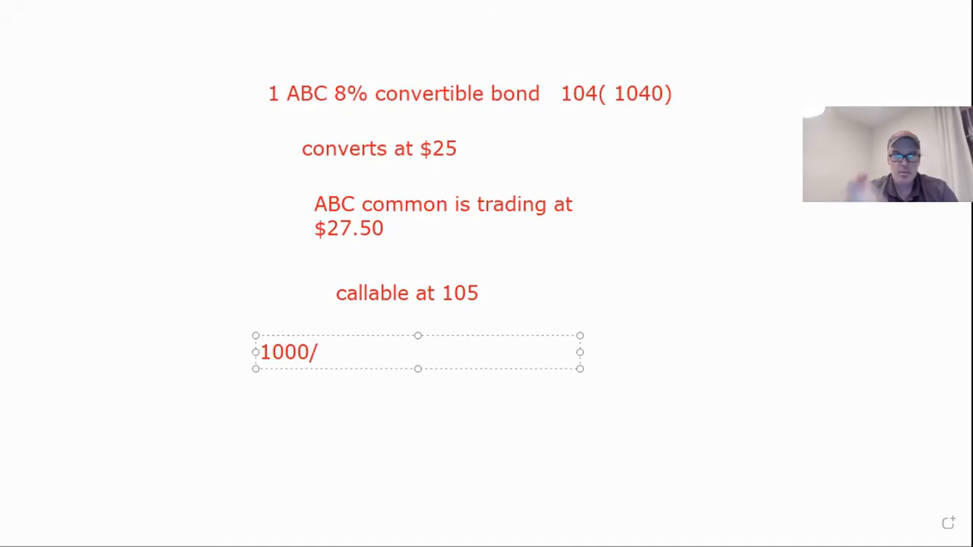
pyautogui.write('2')
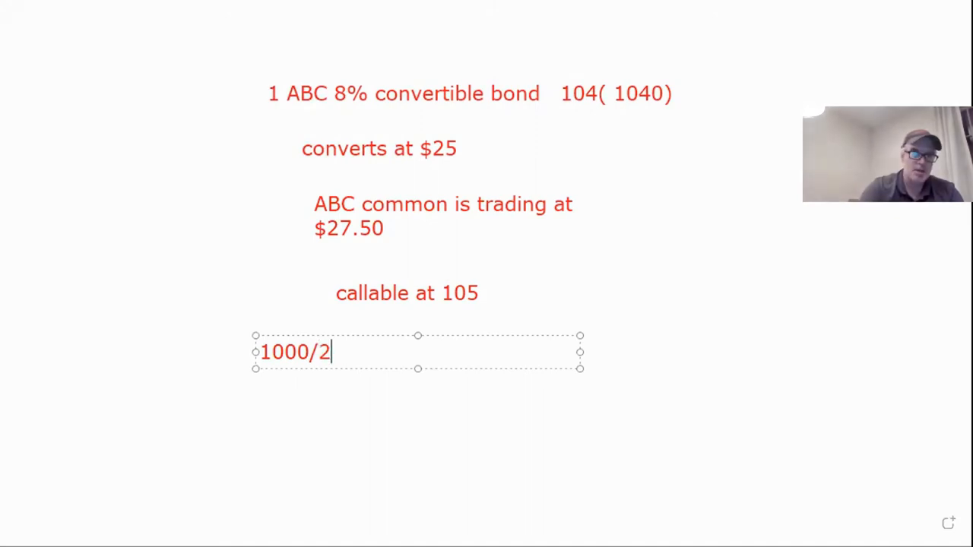
pyautogui.write('5=')
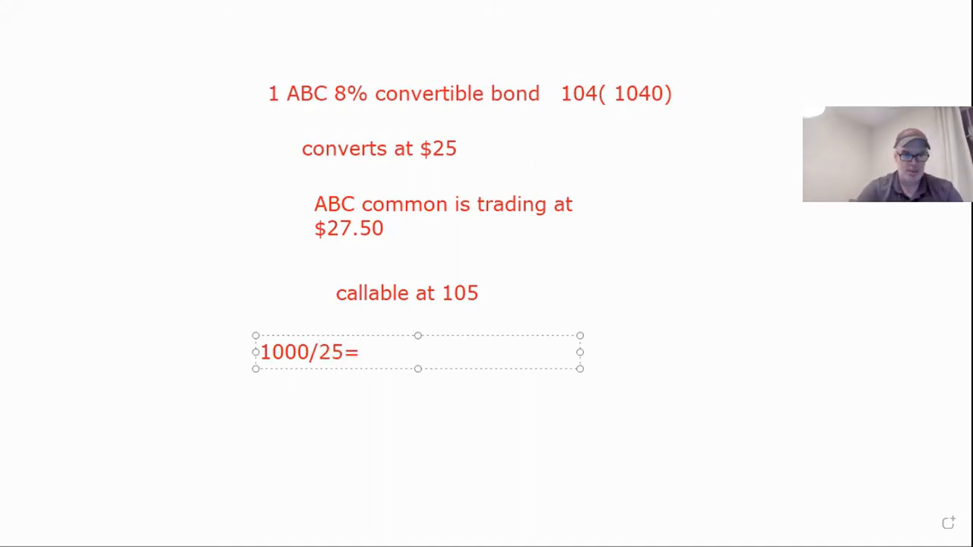
pyautogui.write('ratio')
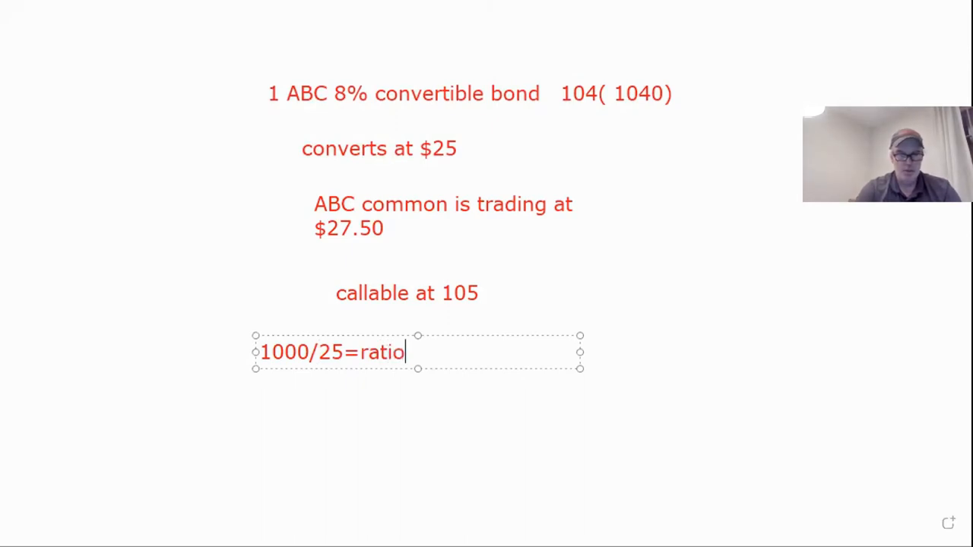
pyautogui.write('( 3 of share')
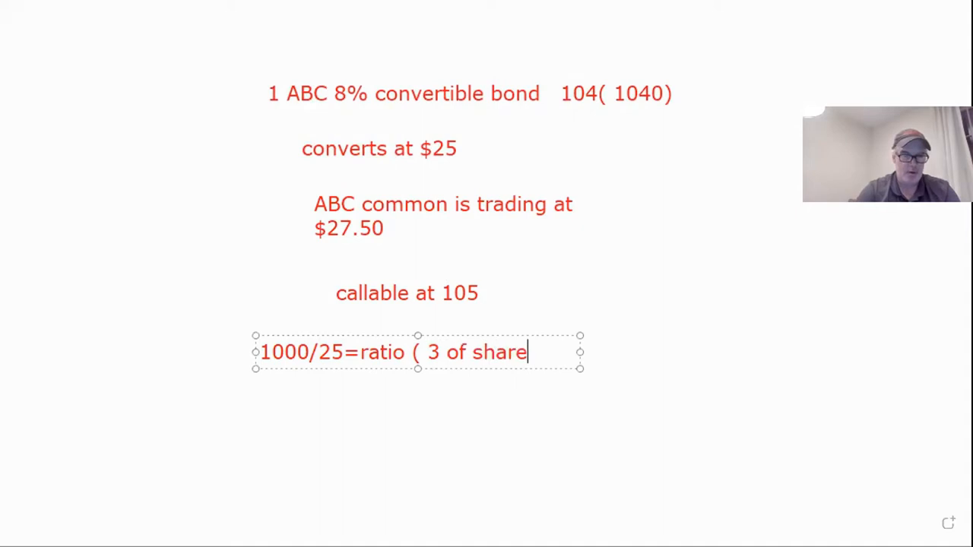
pyautogui.press('Backspace')
pyautogui.write('#')
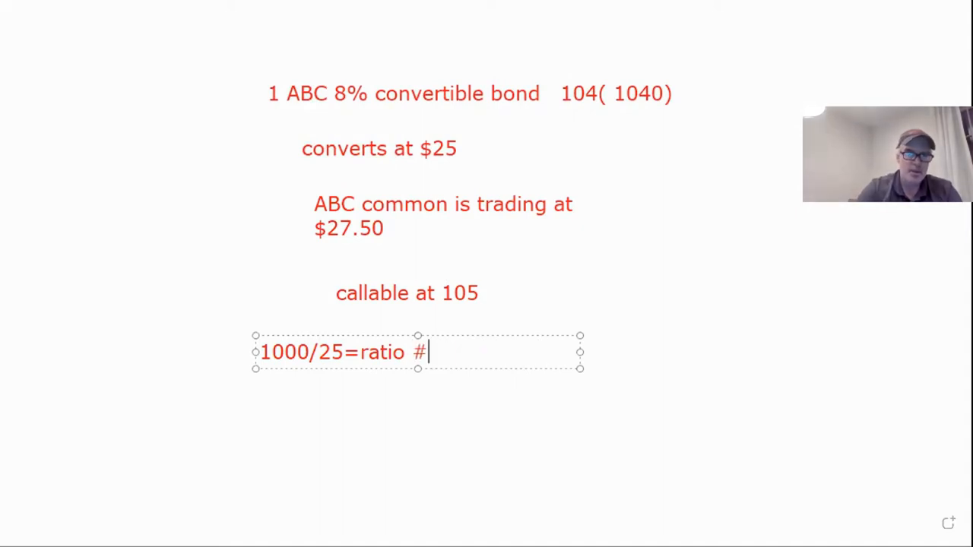
# Complete the note with '(#of shares you get when you convert)'
pyautogui.write('of')
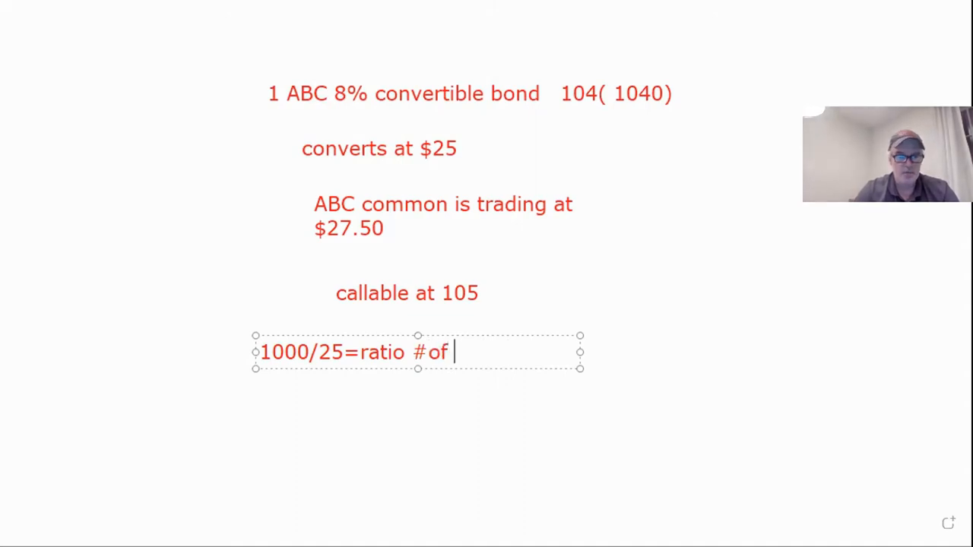
pyautogui.write('shares you')
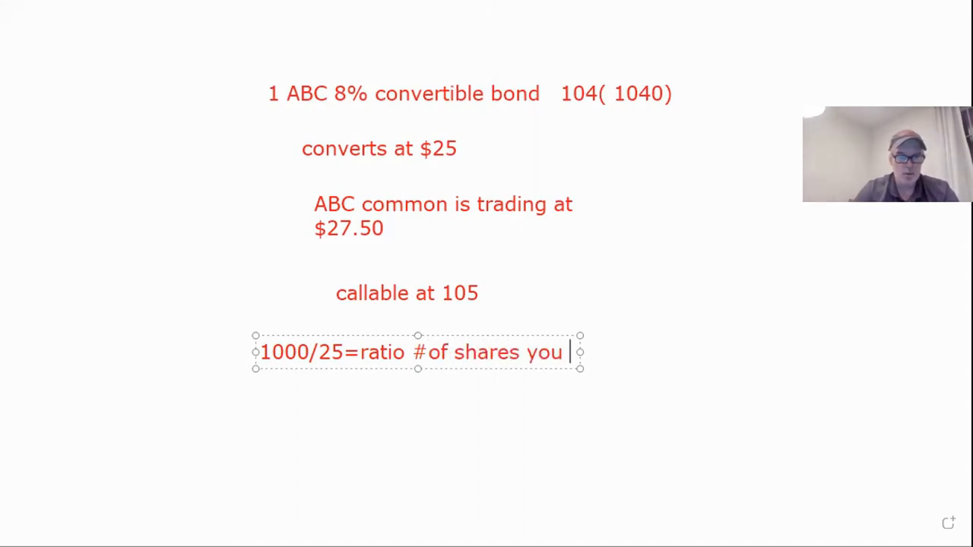
pyautogui.write('get')
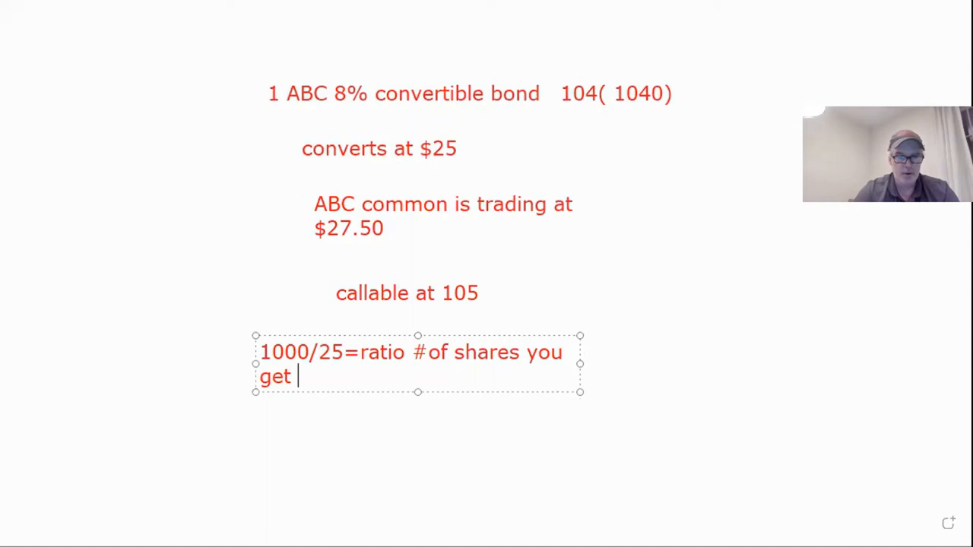
pyautogui.write('when yo')
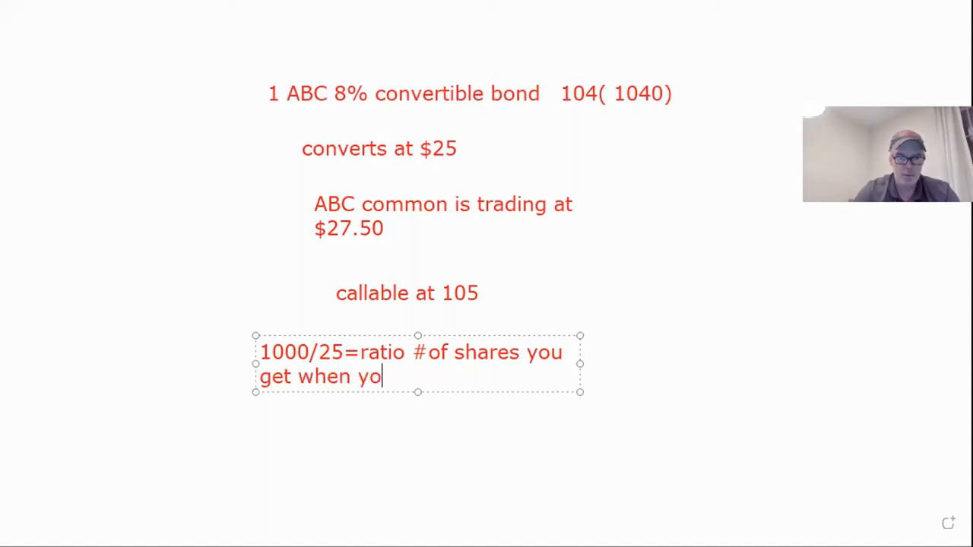
pyautogui.write('u convert')
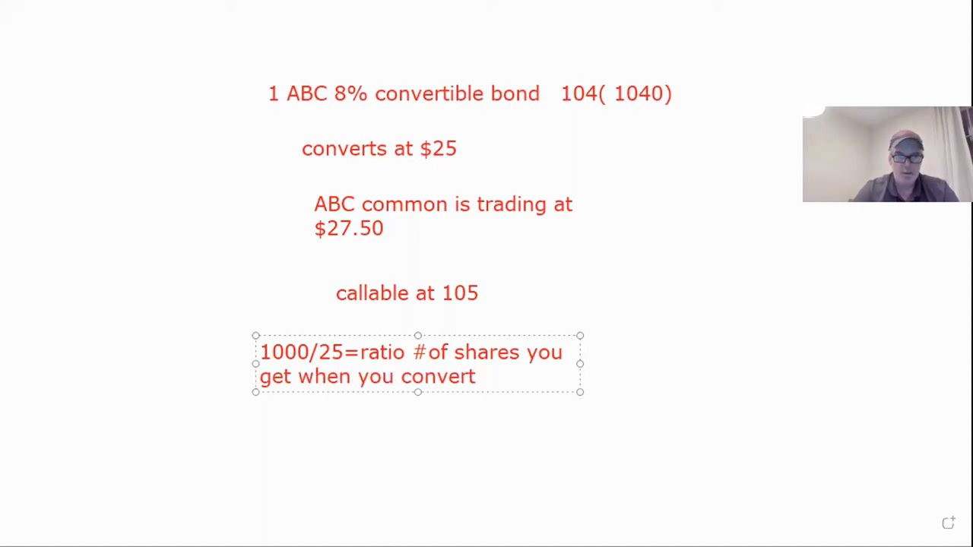
pyautogui.write(')')
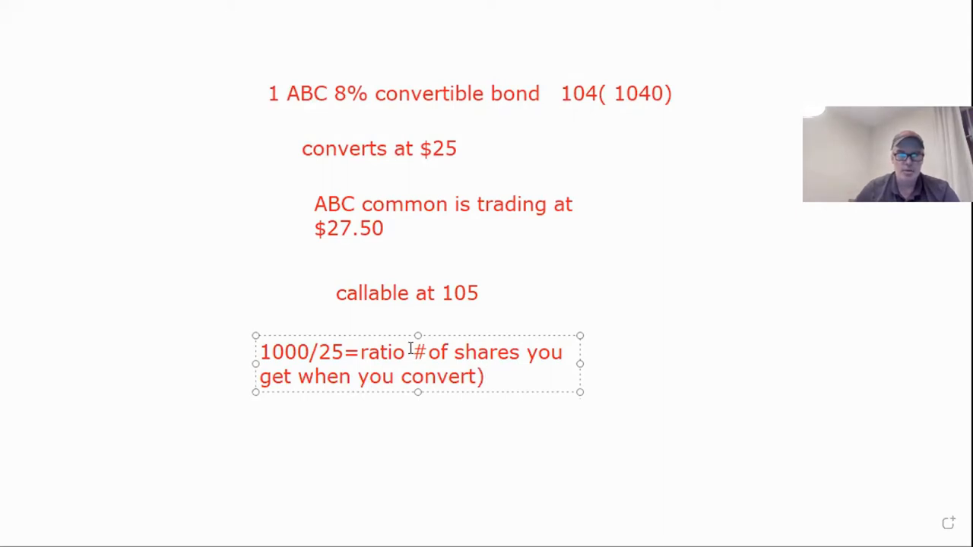
pyautogui.write('(')
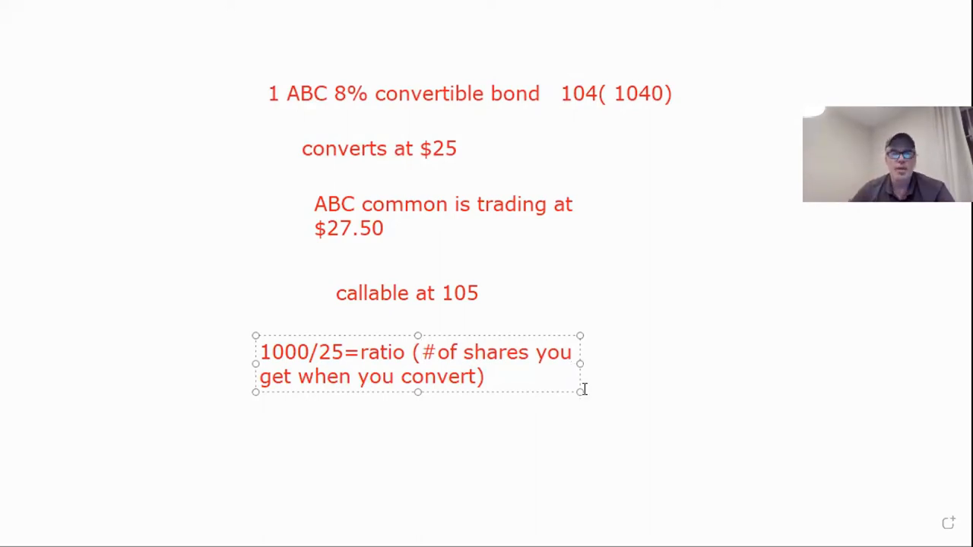
# Write the result '40:1' beside the ratio note and shrink its box to fit
pyautogui.write('4')
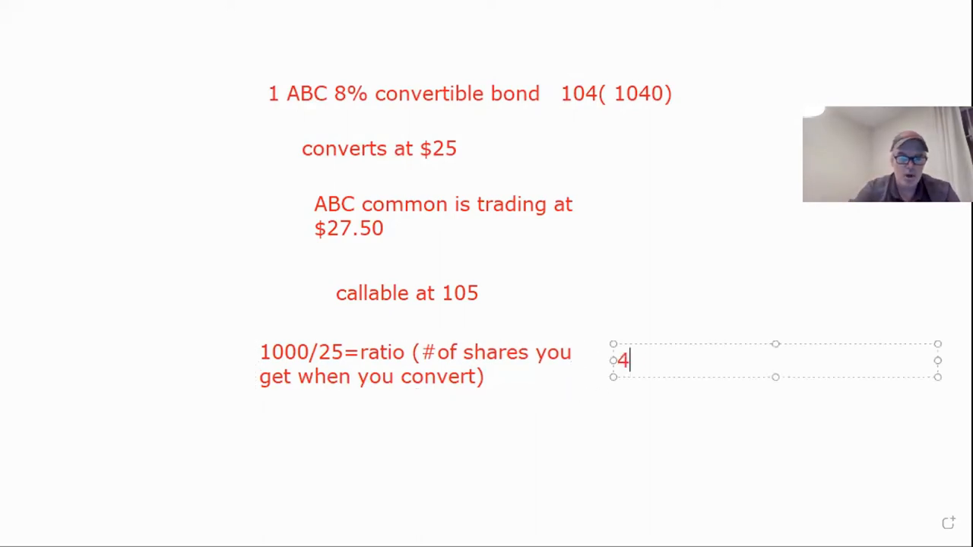
pyautogui.write('0:1')
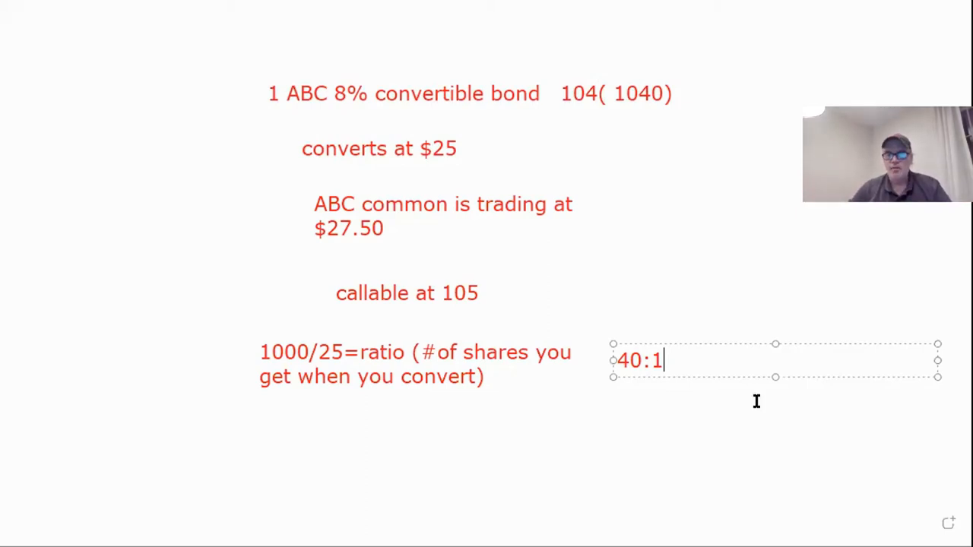
pyautogui.moveTo(938, 360); pyautogui.dragTo(722, 360)
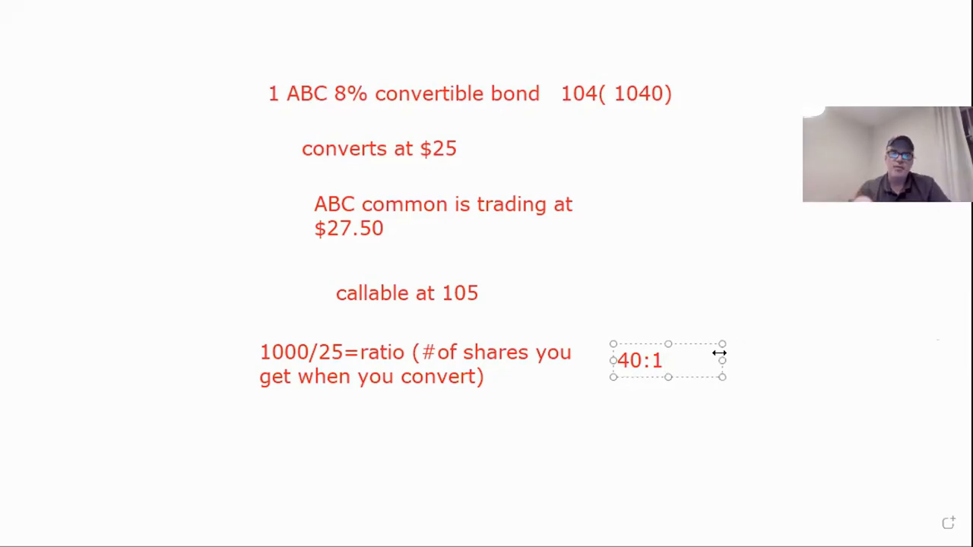
pyautogui.click(662, 361)
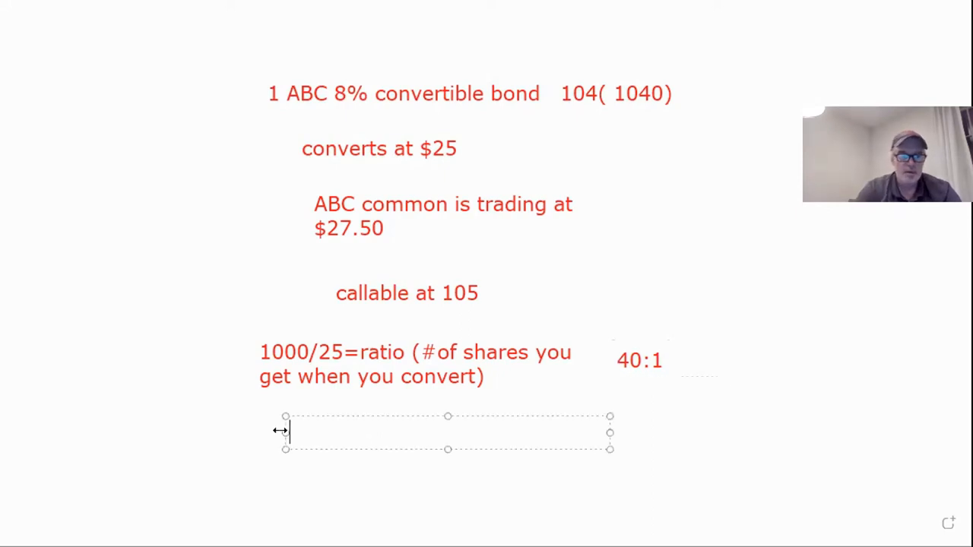
# Start a note below the ratio line reading 'convert $1100'
pyautogui.write('convert')
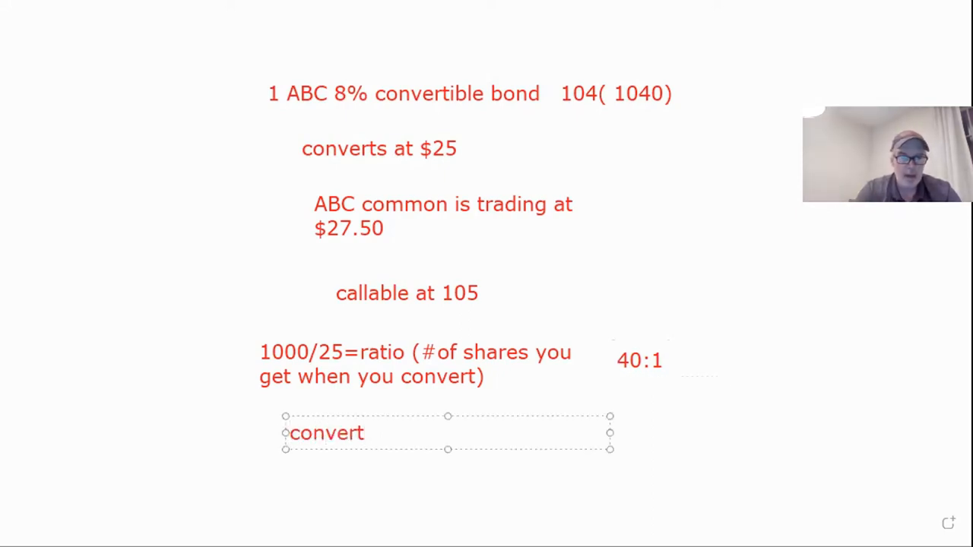
pyautogui.write('$10')
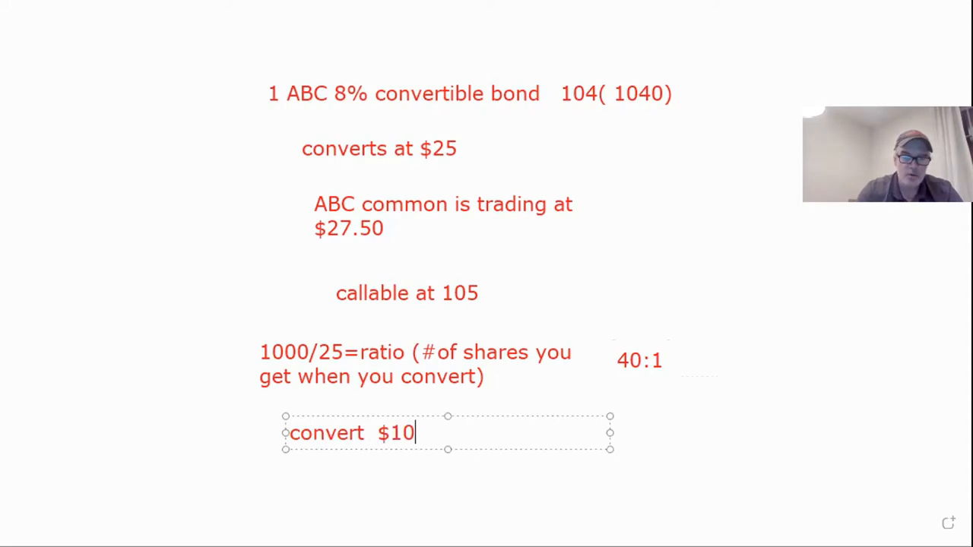
pyautogui.write('1')
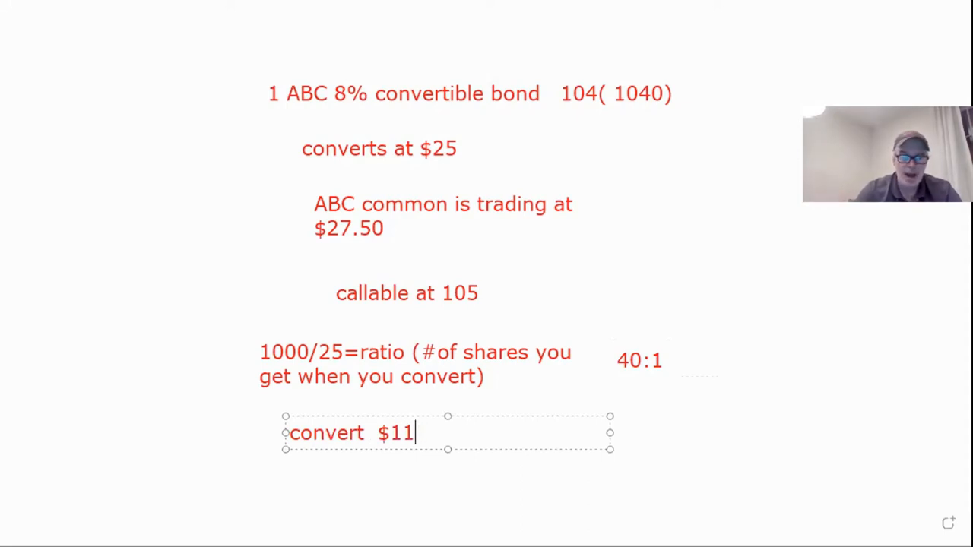
pyautogui.write('00')
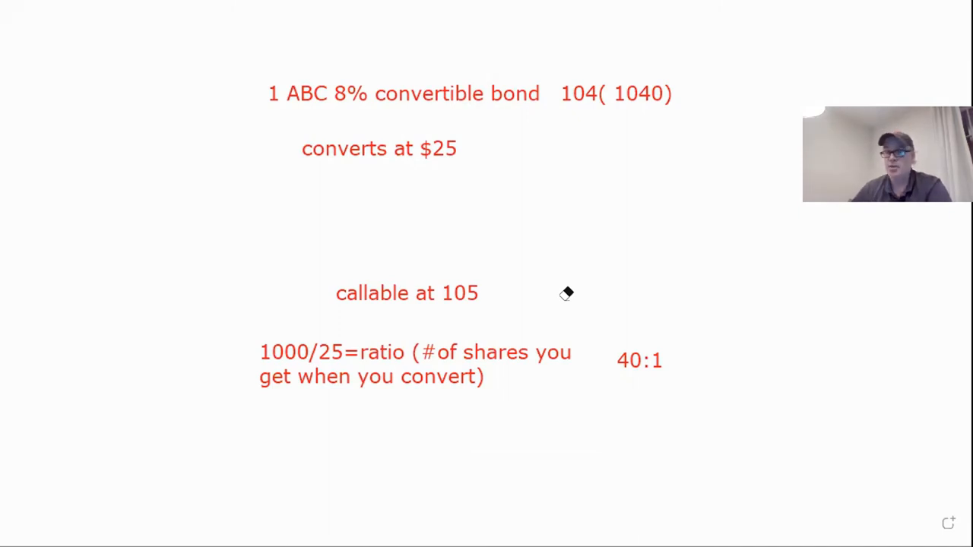
pyautogui.moveTo(460, 178)
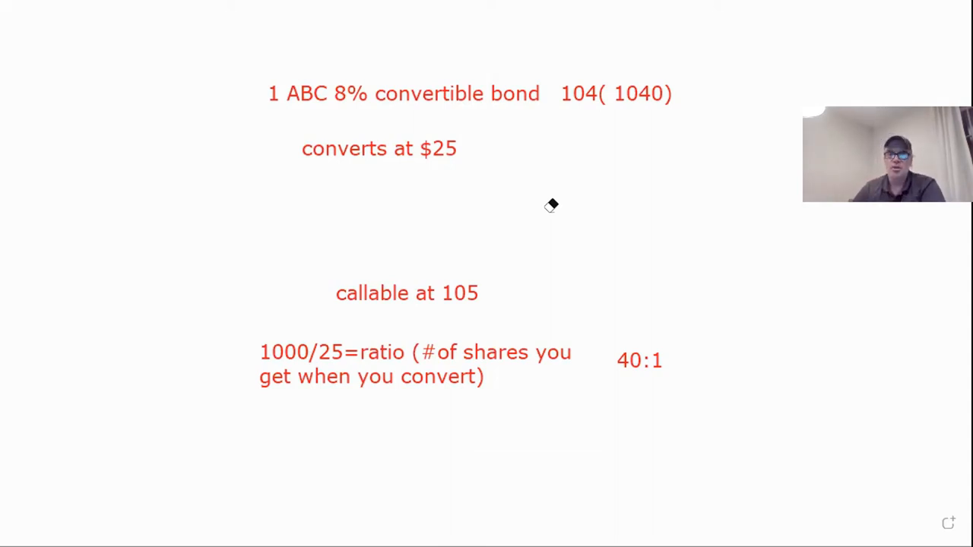
pyautogui.moveTo(733, 419)
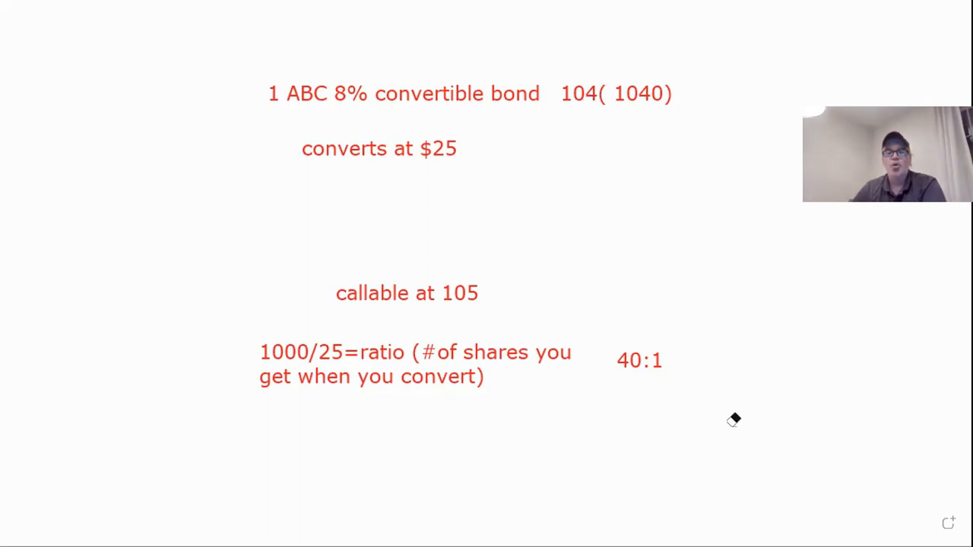
pyautogui.moveTo(532, 225)
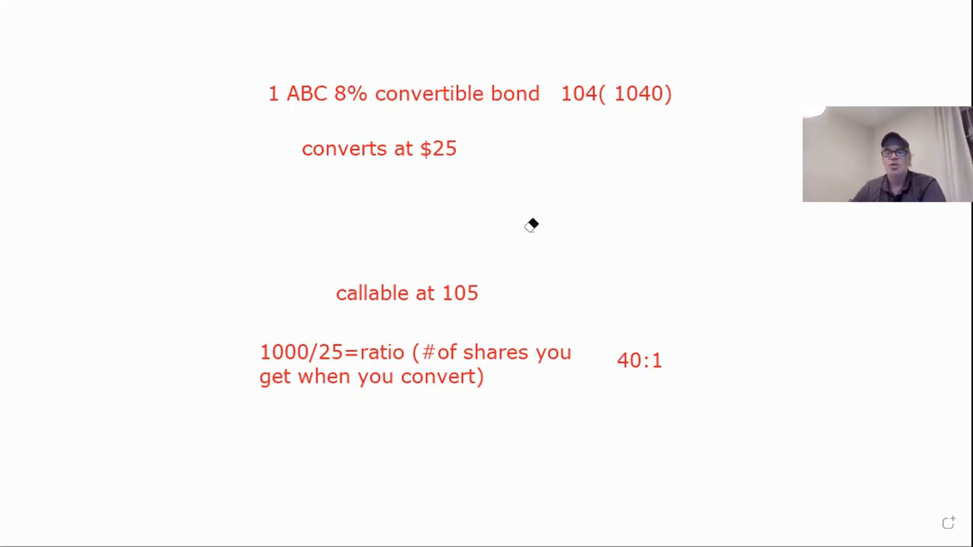
pyautogui.moveTo(332, 55)
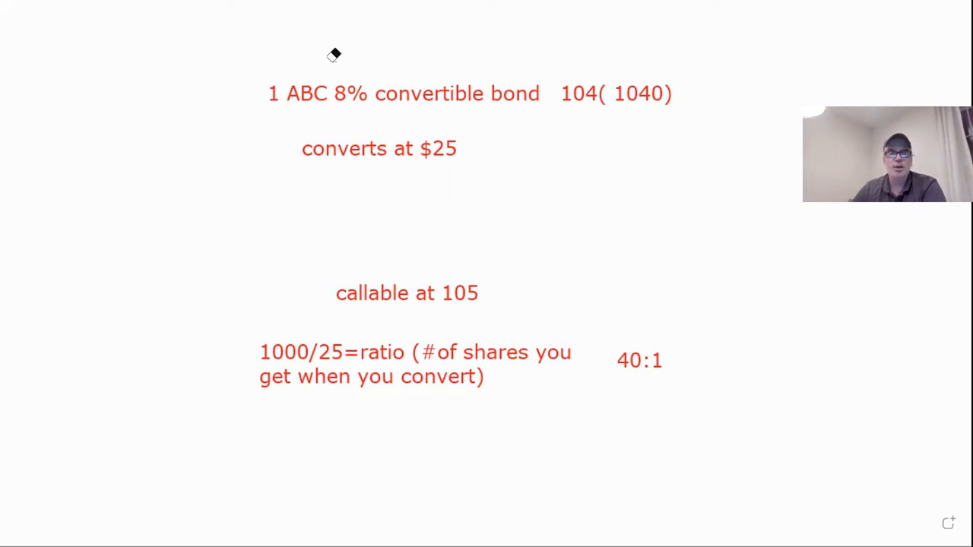
# Write the parity calculation '1040/40=$26' beneath the conversion note
pyautogui.write('1')
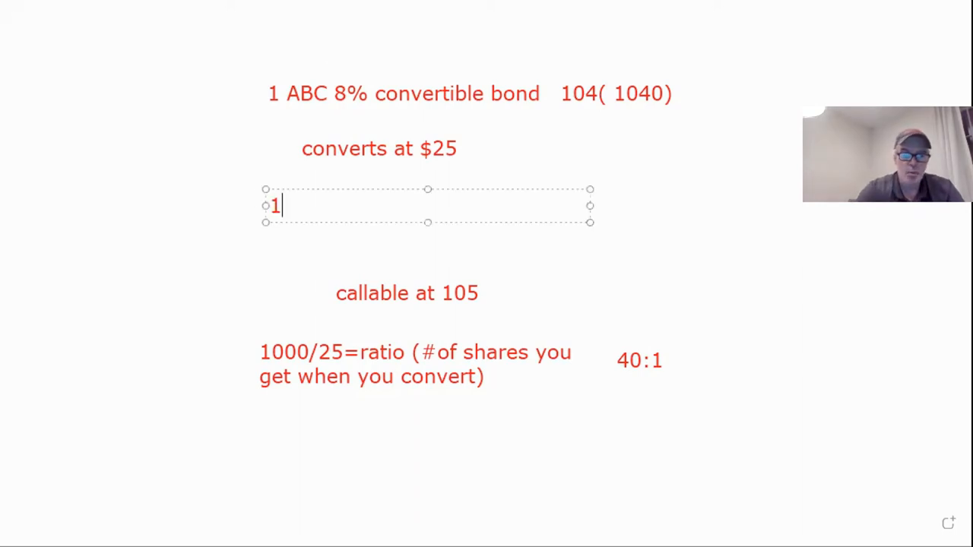
pyautogui.write('040')
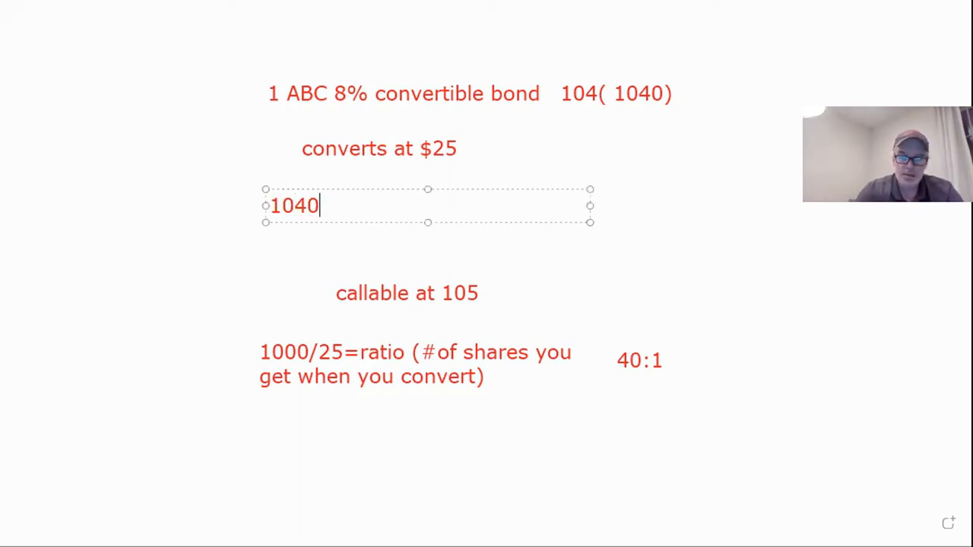
pyautogui.write('/')
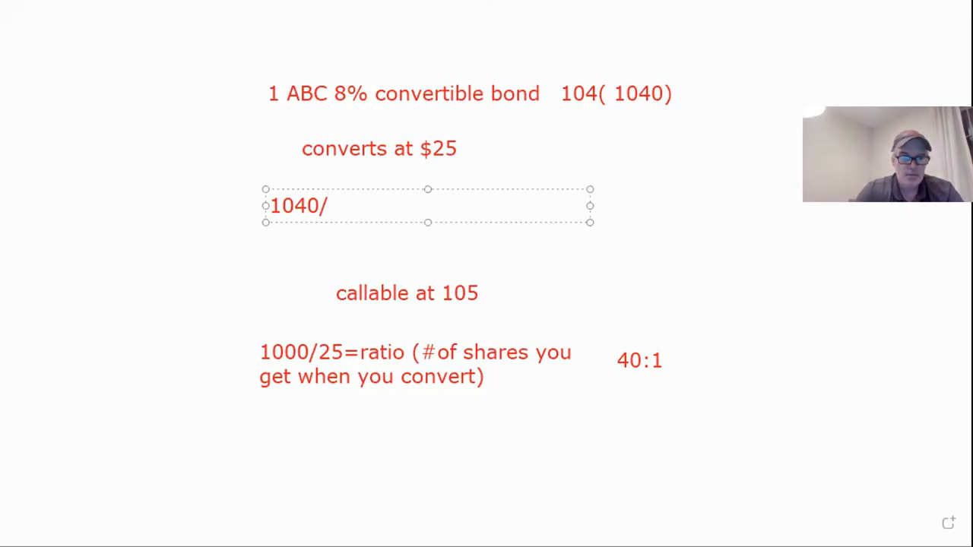
pyautogui.write('40')
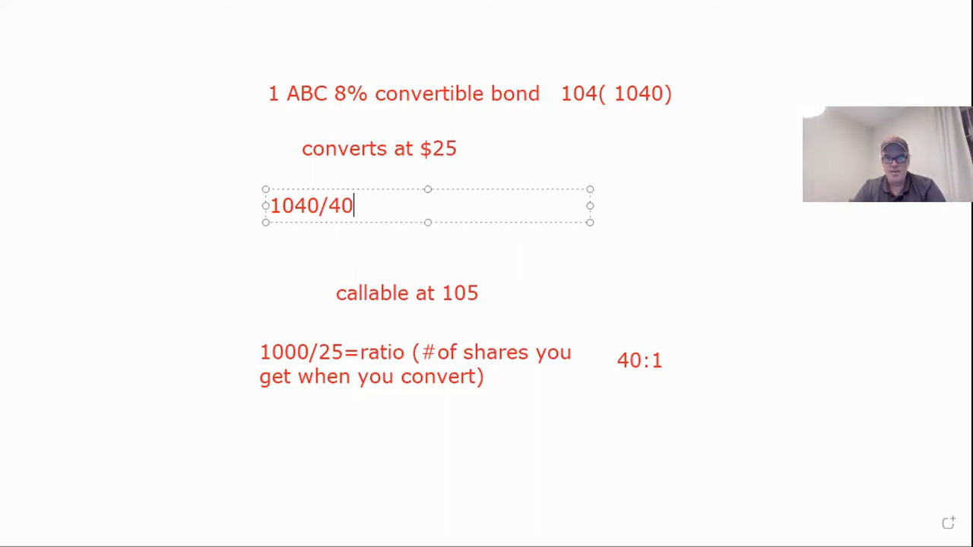
pyautogui.write('=')
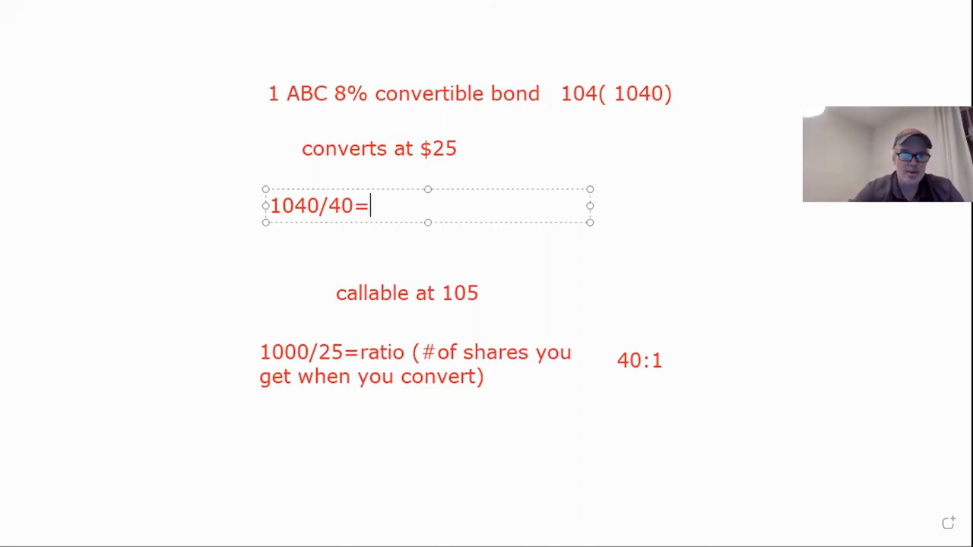
pyautogui.write('$26')
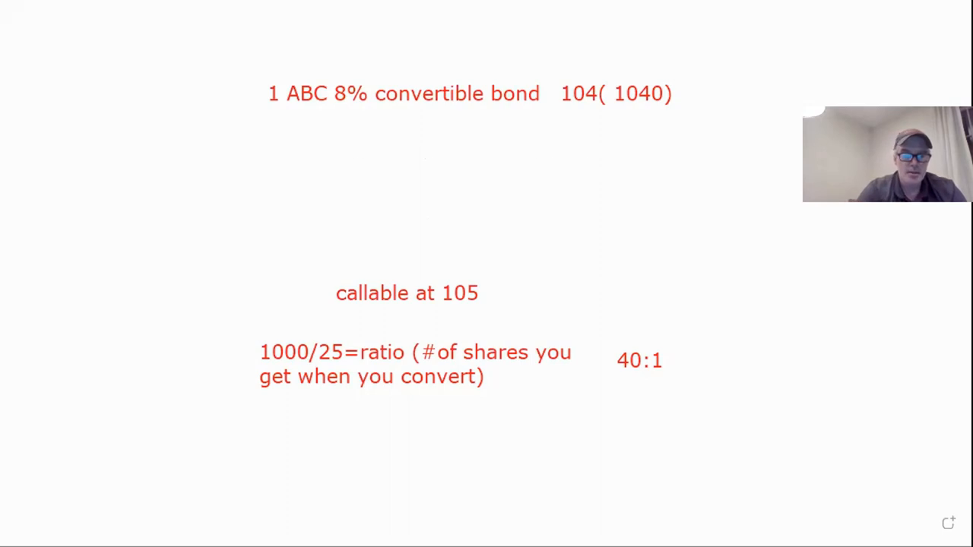
# Add a note 'converts into 40 shares' below the bond line
pyautogui.write('converts')
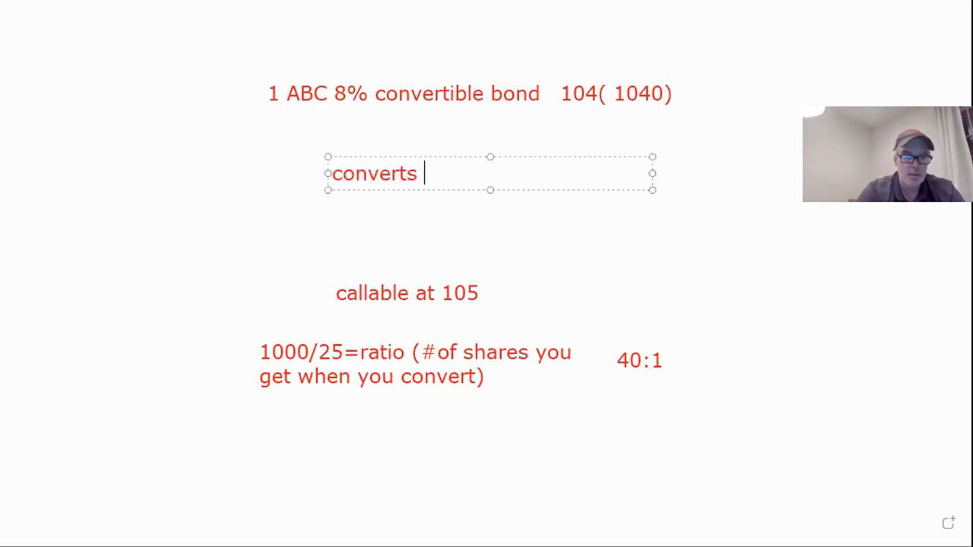
pyautogui.write('into 40')
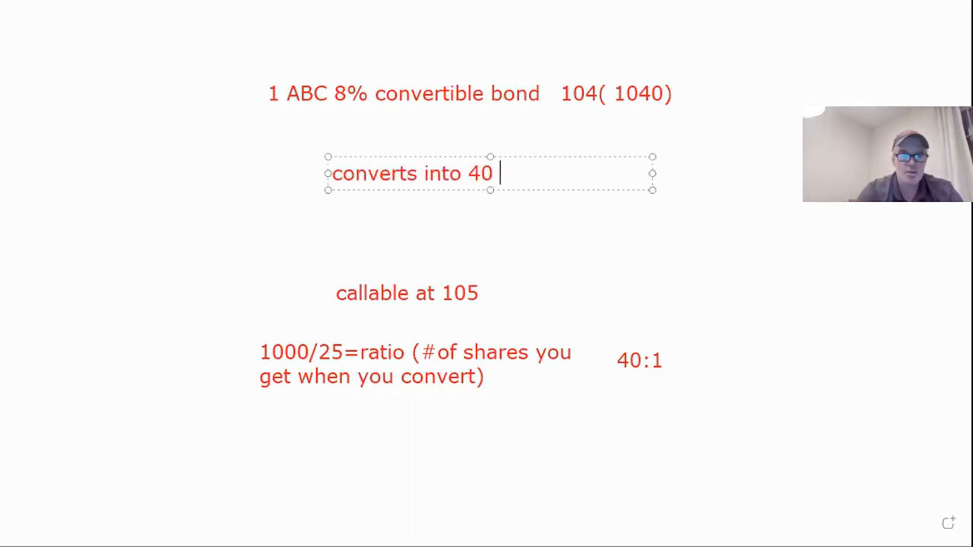
pyautogui.write('shares')
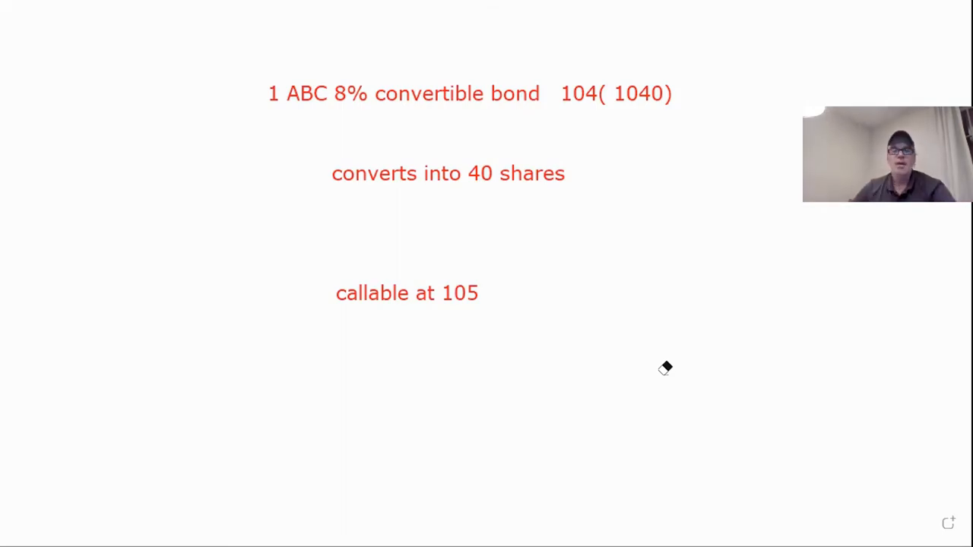
pyautogui.moveTo(511, 159)
pyautogui.write('P')
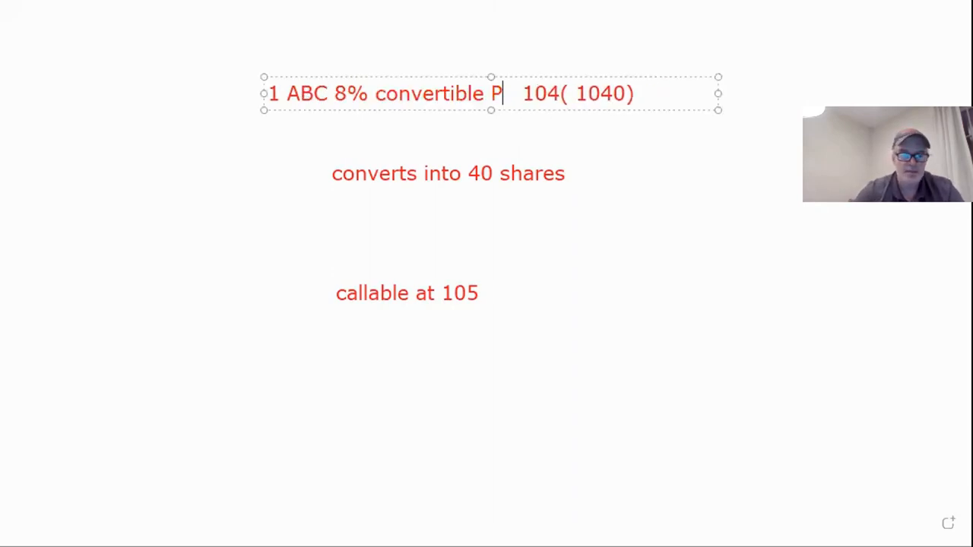
# Edit the heading to read '1 ABC 8% convertible PFD 108', erasing the old 1040 price
pyautogui.write('FD')
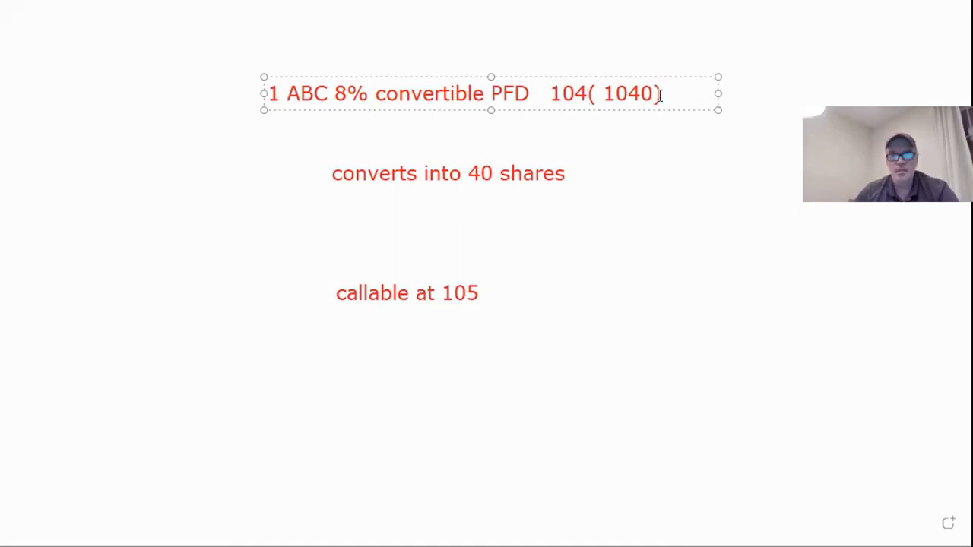
pyautogui.press('Backspace')
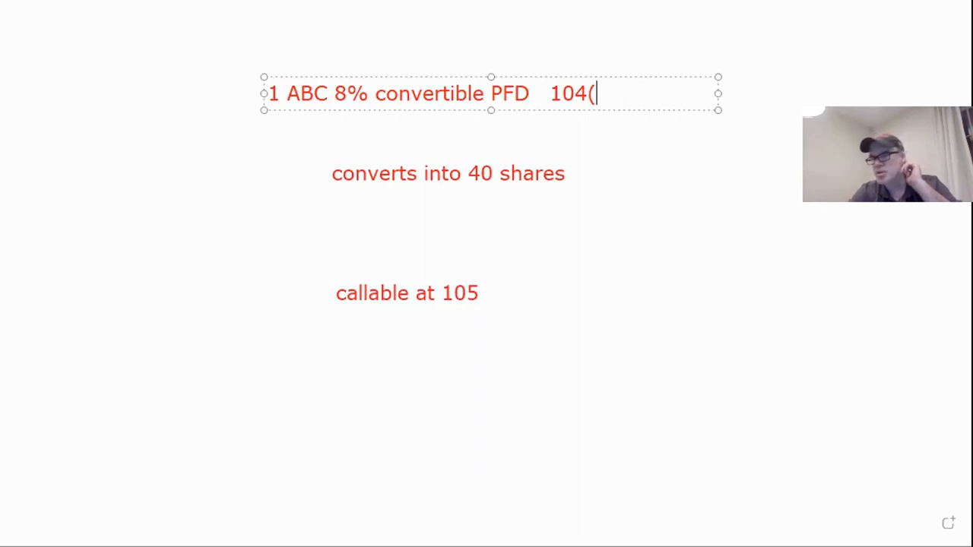
pyautogui.press('BackSpace')
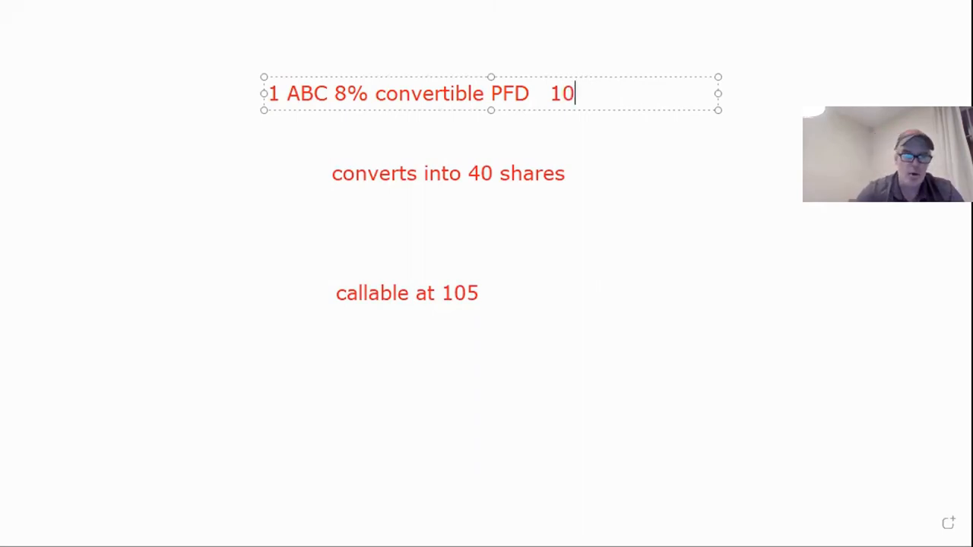
pyautogui.write('8')
pyautogui.write('co')
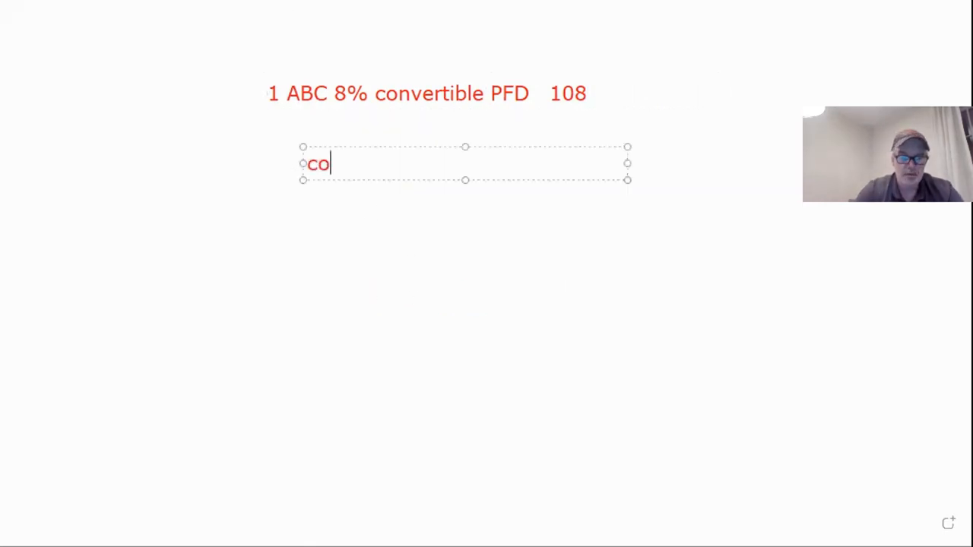
# Add a note reading 'converts at $50' below the PFD heading
pyautogui.write('nverts')
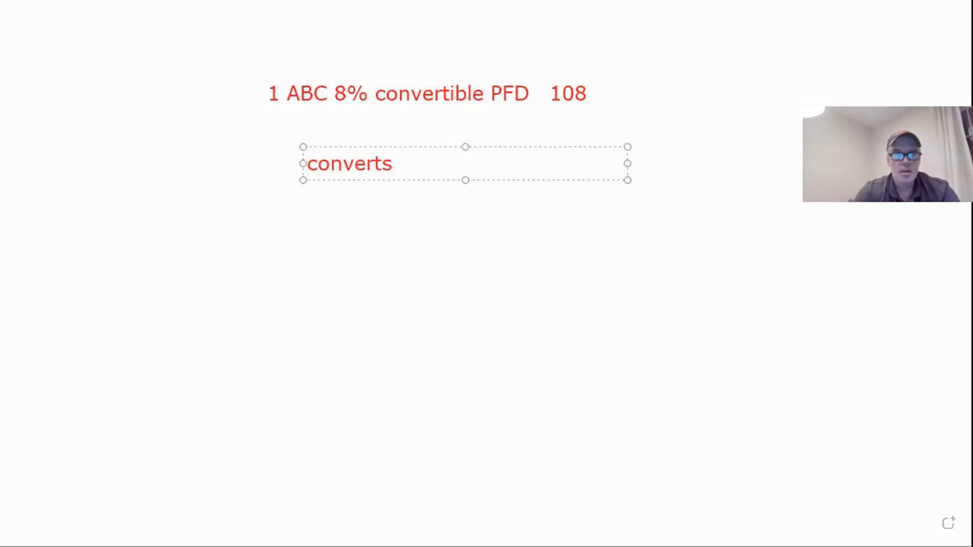
pyautogui.write('at')
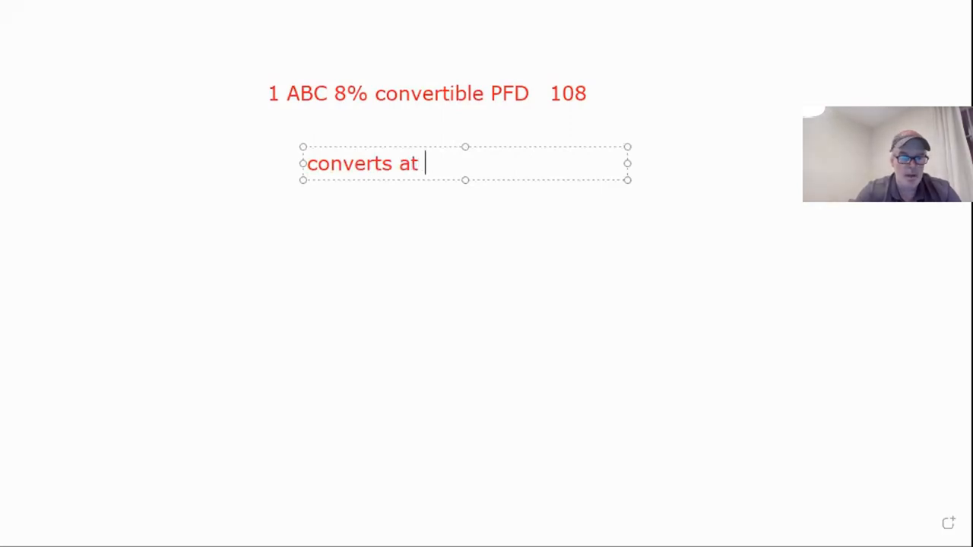
pyautogui.write('50')
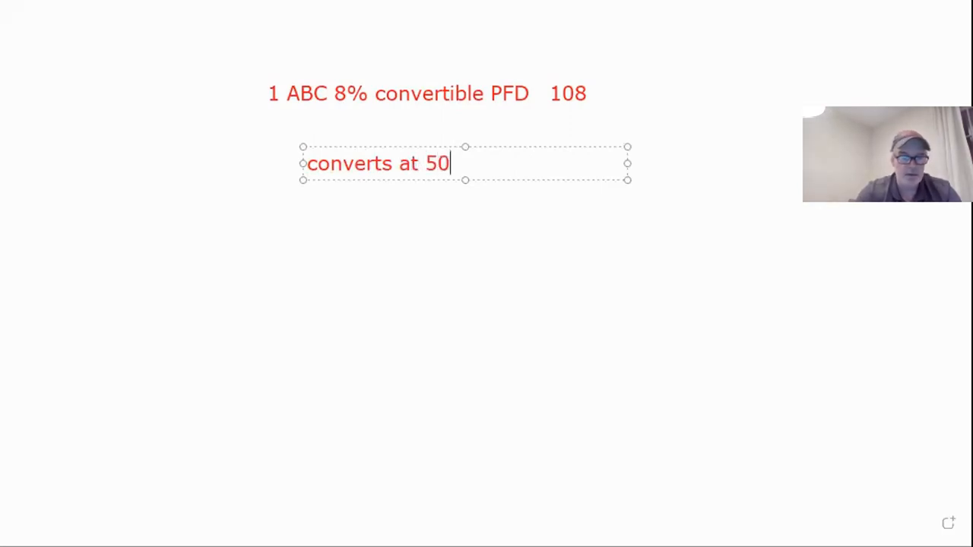
pyautogui.write('$')
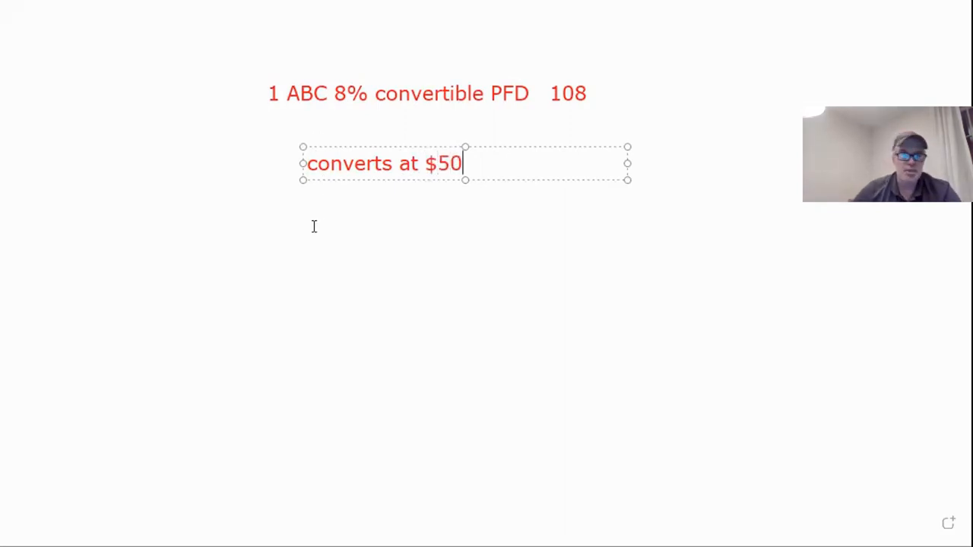
# Add a note reading 'ABC $53' for the common stock price
pyautogui.write('ABC')
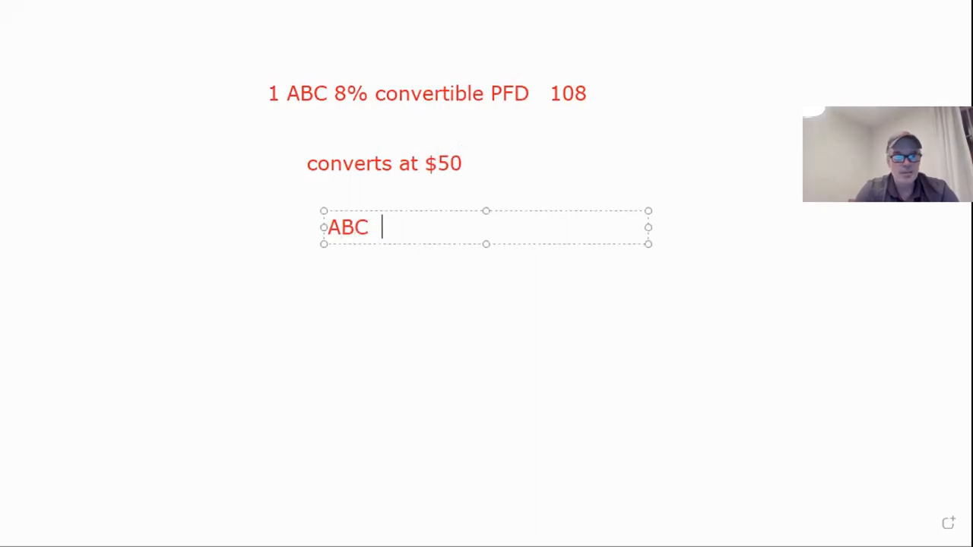
pyautogui.write('53')
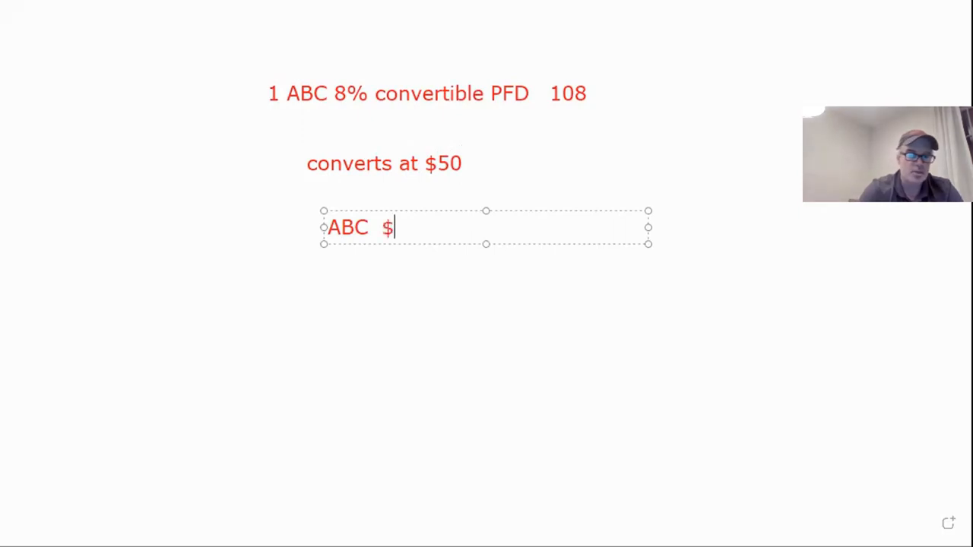
pyautogui.write('53')
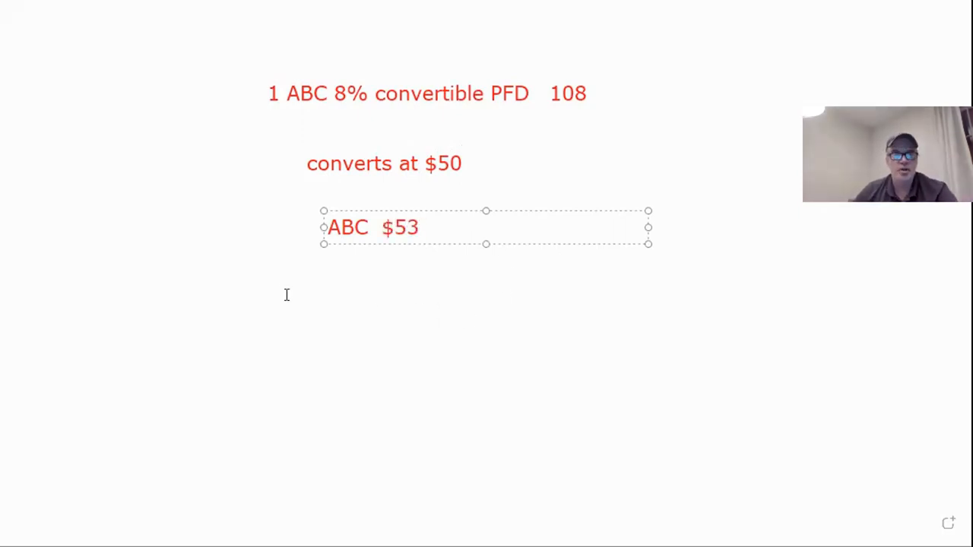
# Write the note '100/50=2 ratio' under 'ABC $53' and begin the next note below it
pyautogui.write('100')
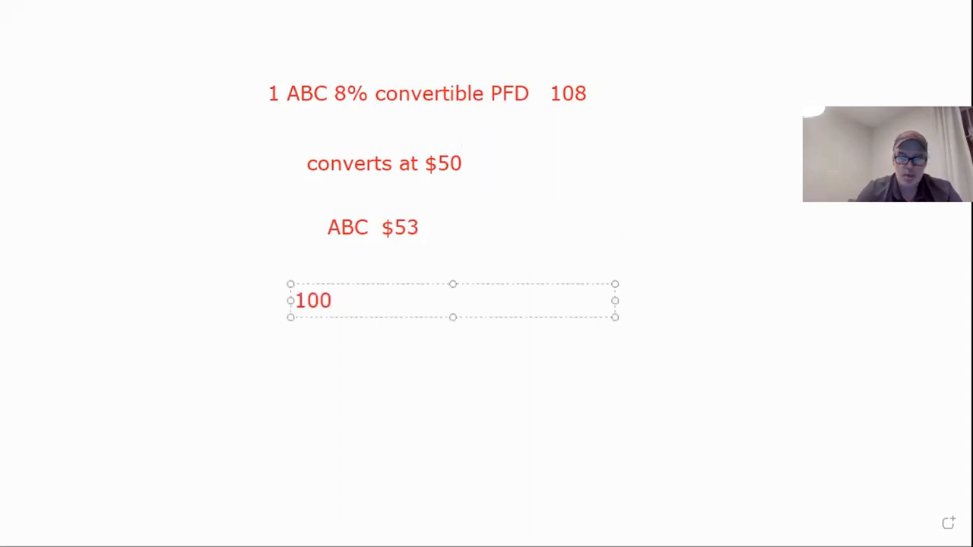
pyautogui.write('/50')
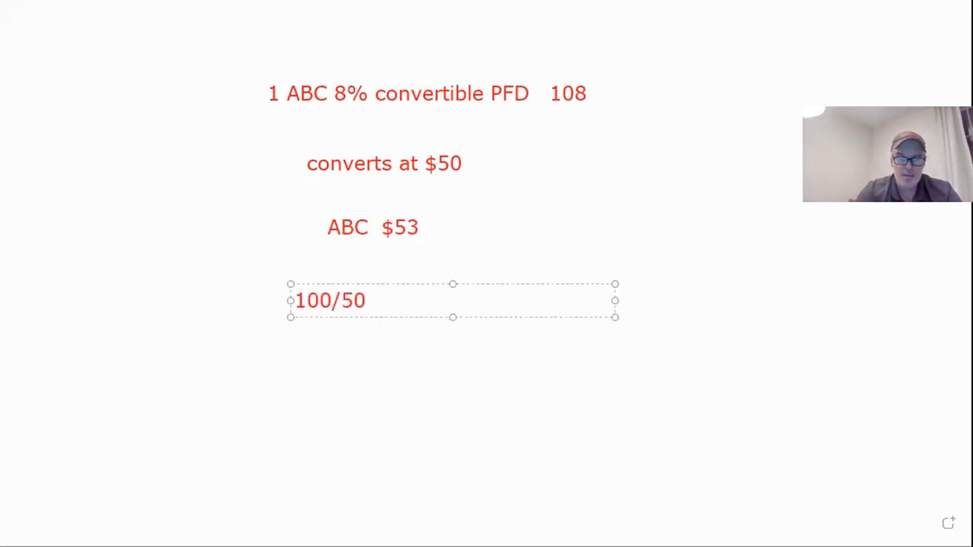
pyautogui.write('=2')
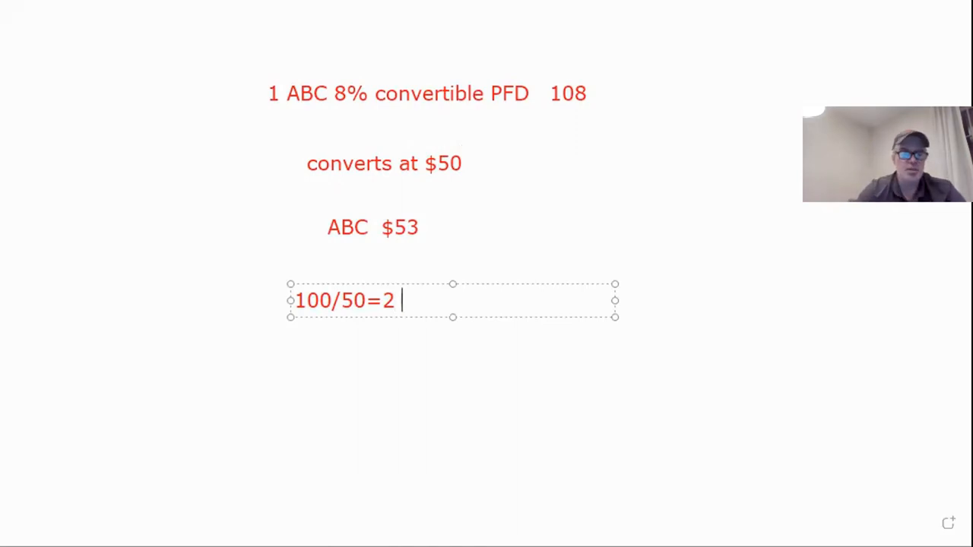
pyautogui.write('ratio')
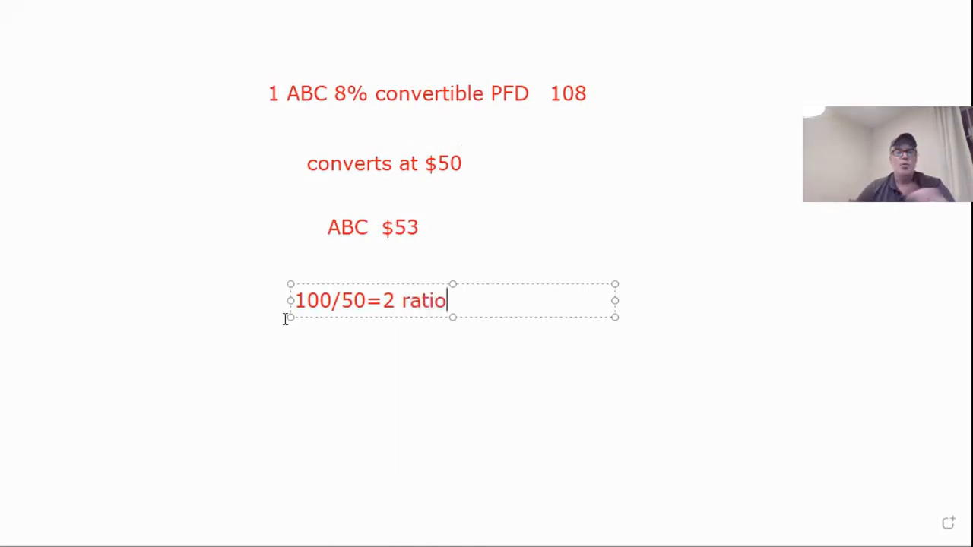
pyautogui.click(356, 374)
pyautogui.write('2')
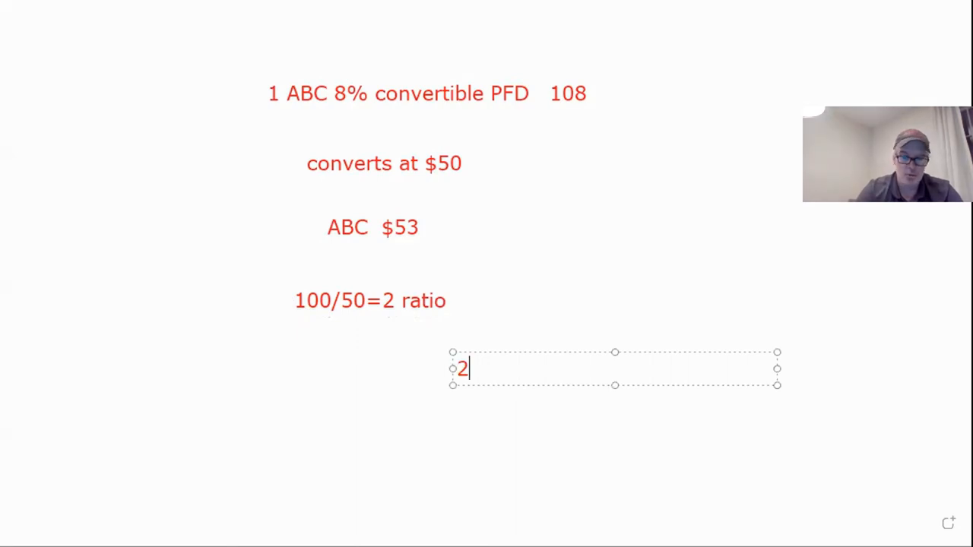
# Complete the new note to read '2x53=106', the conversion value
pyautogui.write('x53')
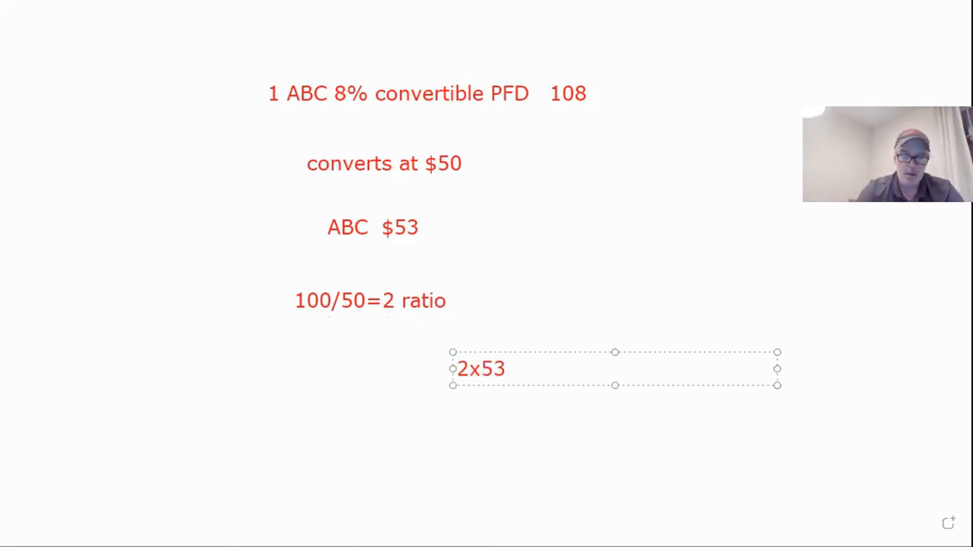
pyautogui.write('-')
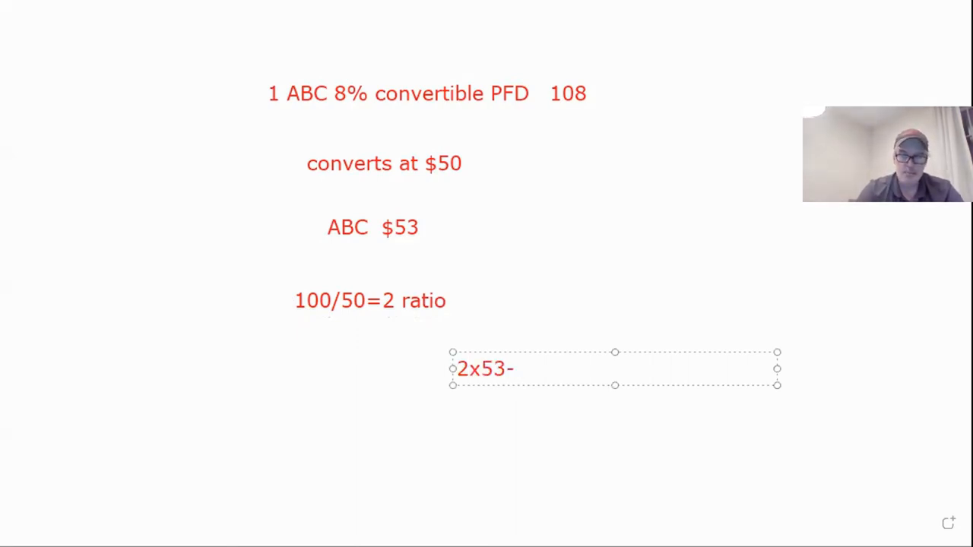
pyautogui.write('=')
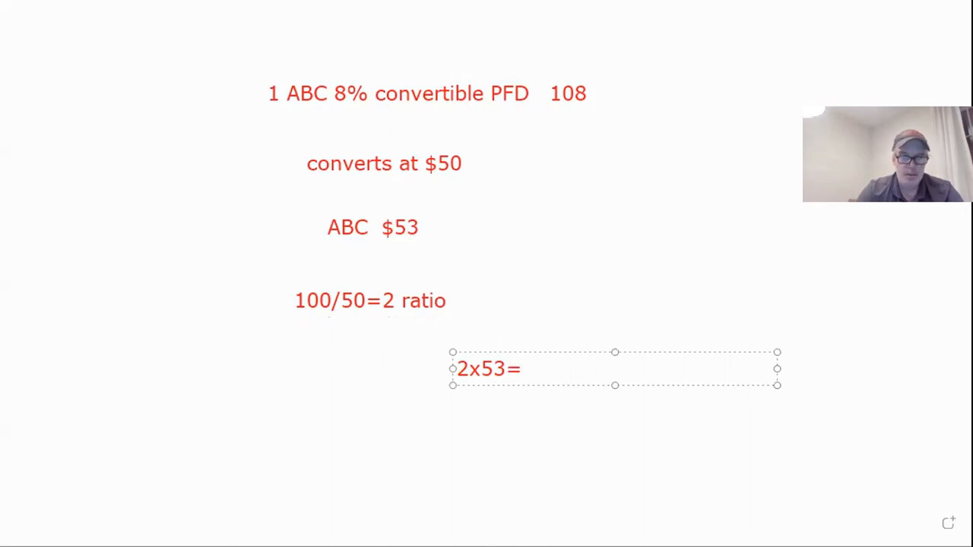
pyautogui.write('106')
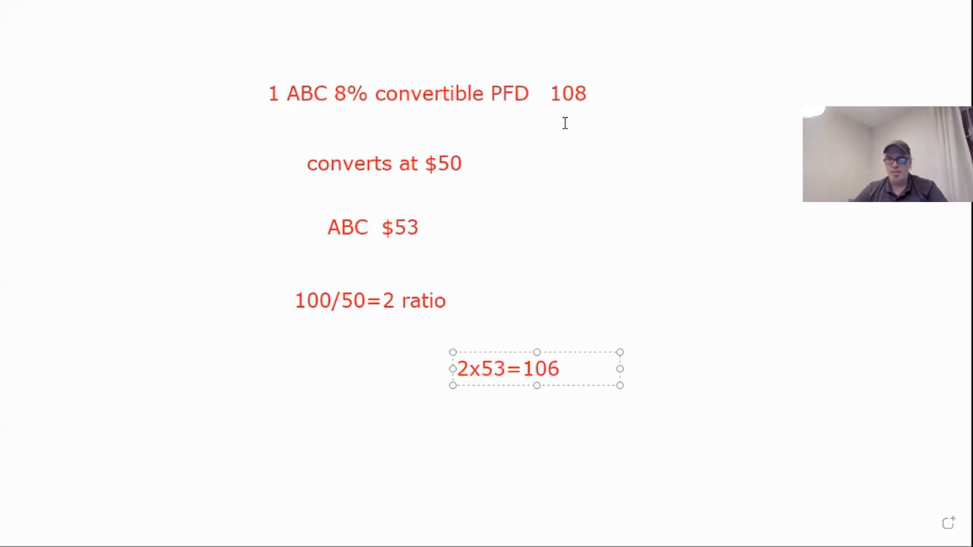
pyautogui.moveTo(532, 165)
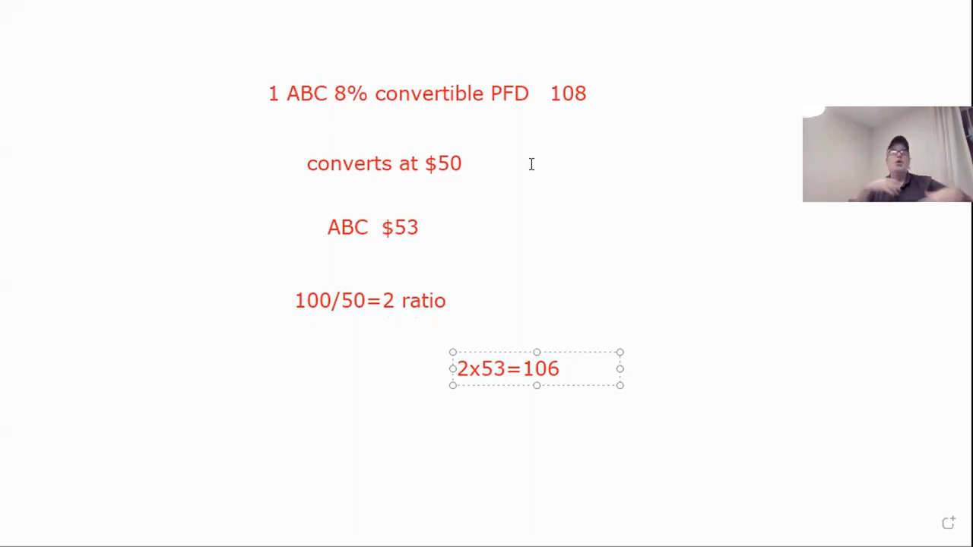